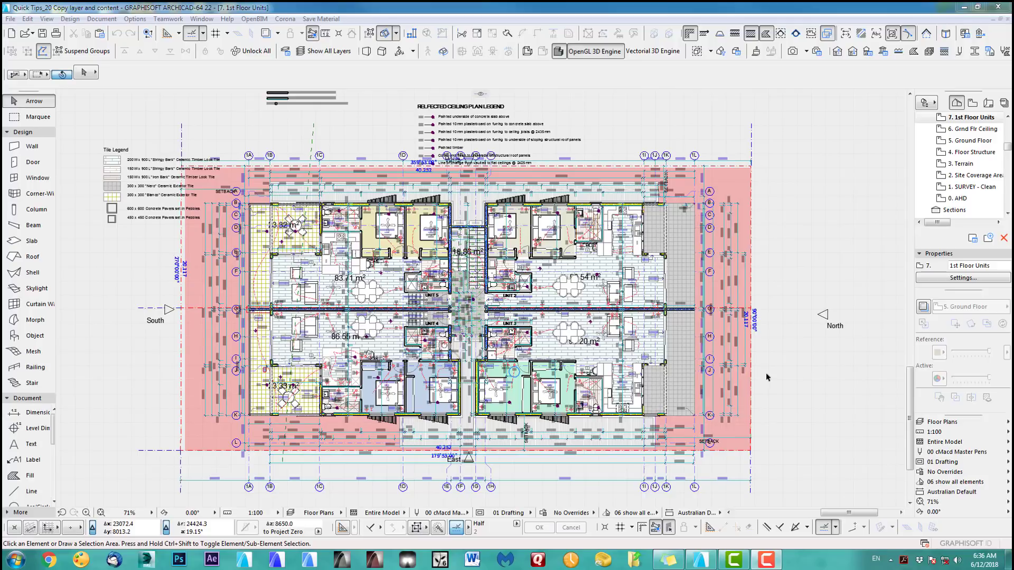
pyautogui.moveTo(774, 374)
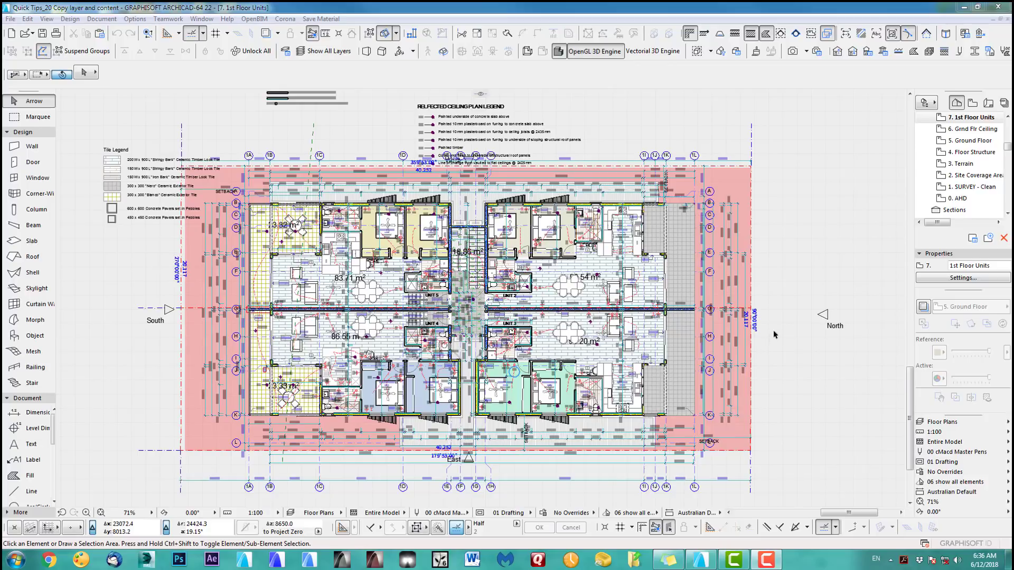
pyautogui.moveTo(548, 391)
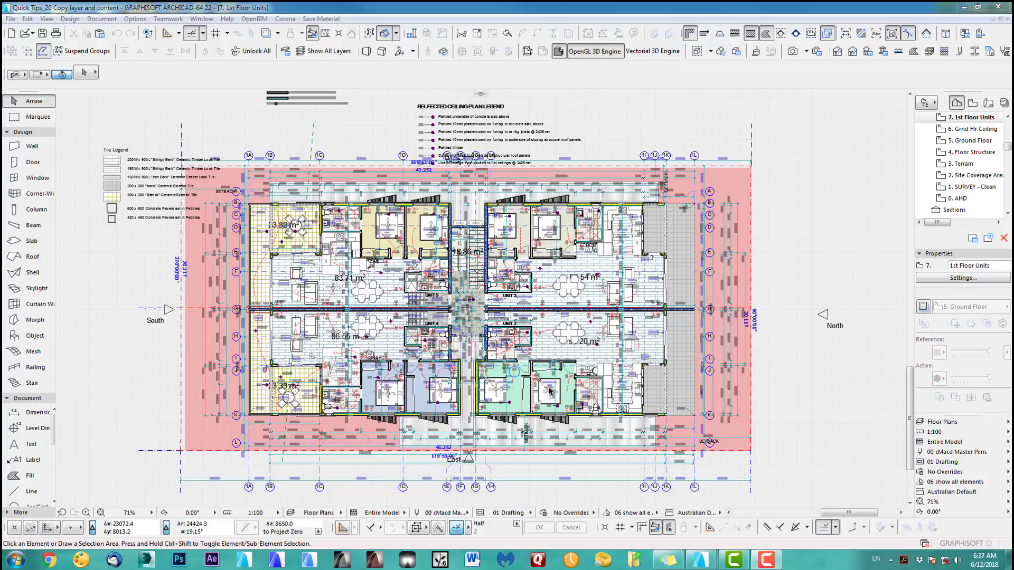
pyautogui.moveTo(478, 353)
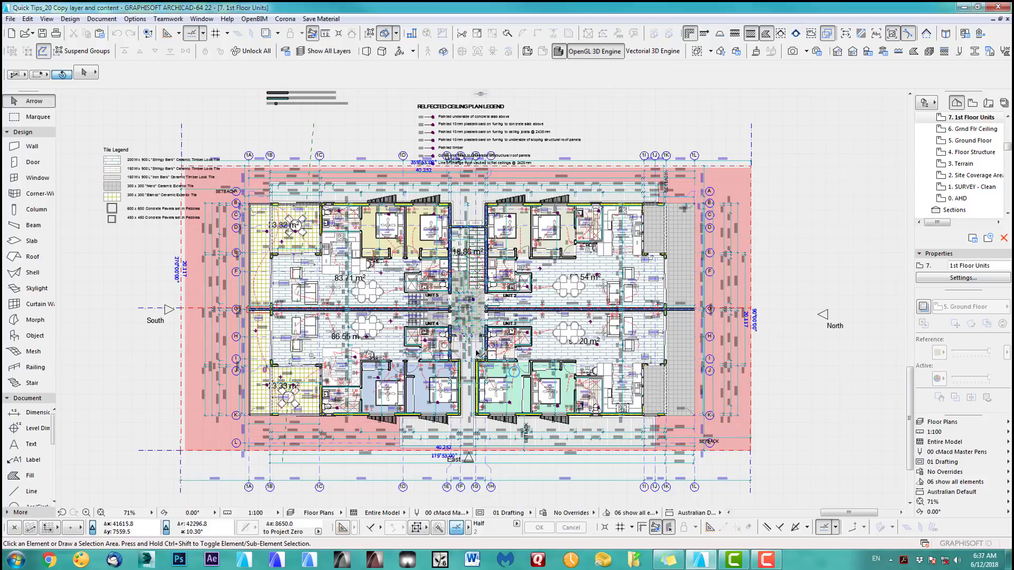
pyautogui.moveTo(688, 329)
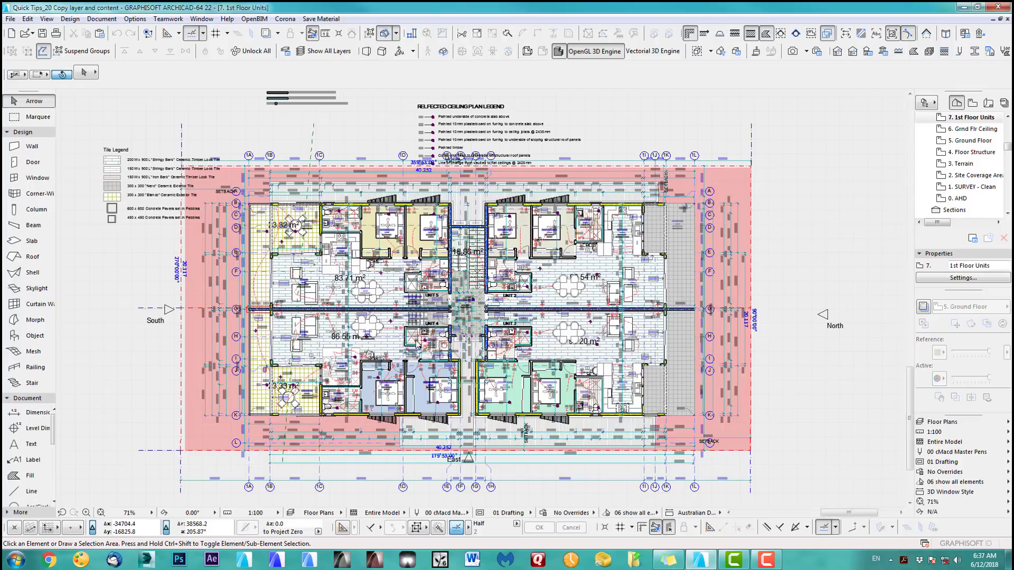
# - Zoom in on the 1st Floor Units plan until the dimension strings read clearly
pyautogui.scroll(3)
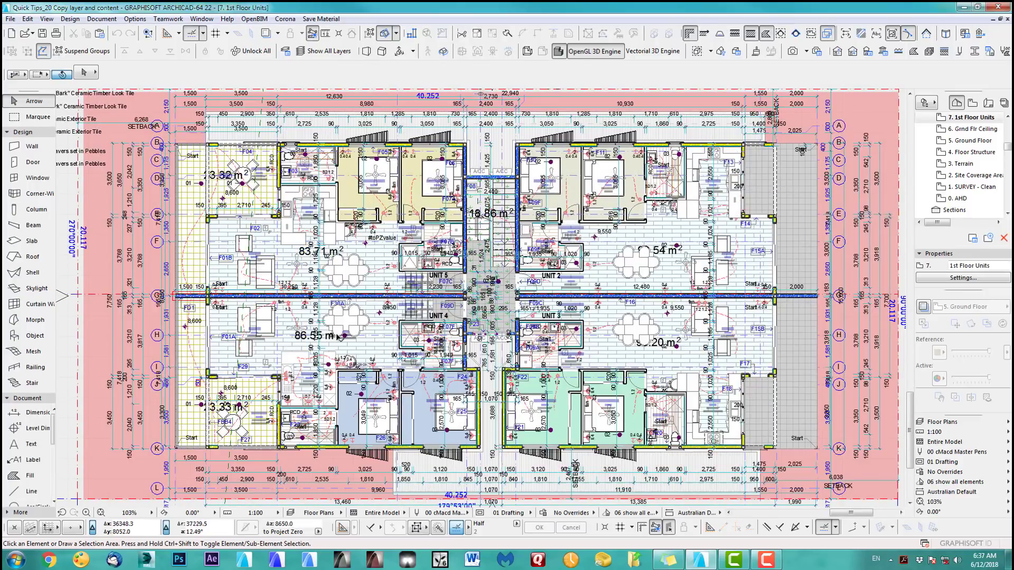
pyautogui.moveTo(404, 304)
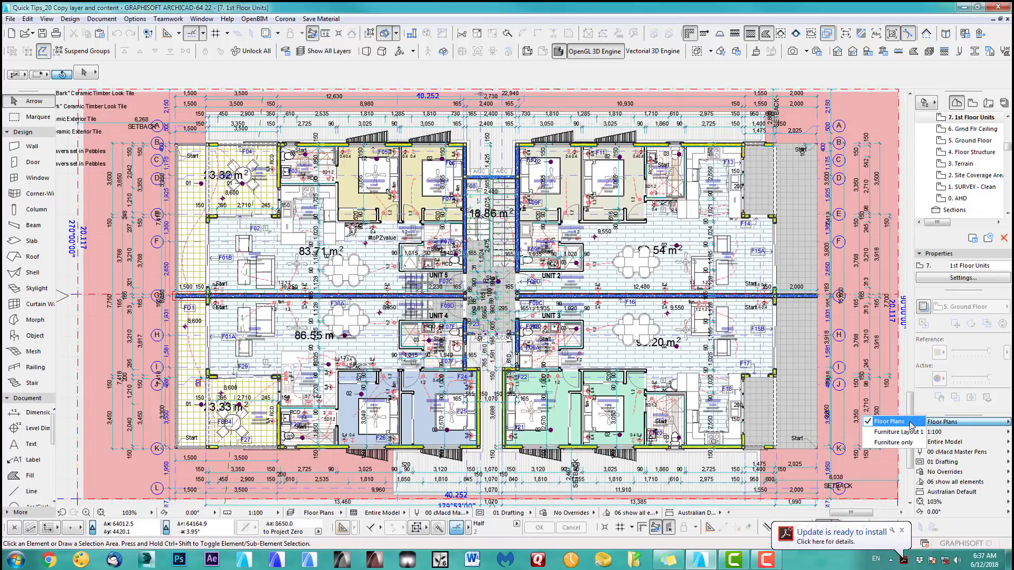
# - Show the plan under Furniture Layout 1 and briefly inspect the round dining table in the top-left unit
pyautogui.click(895, 431)
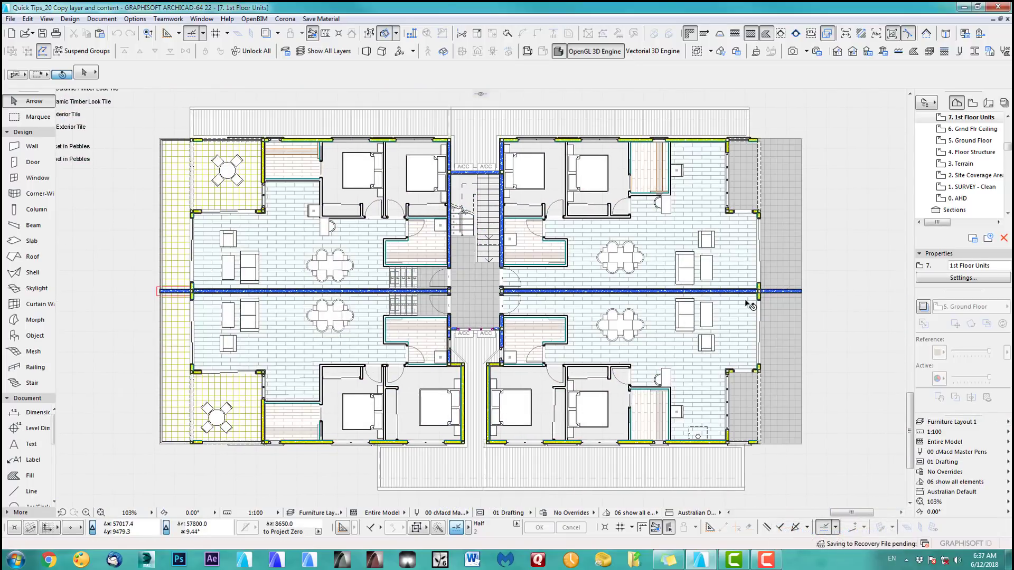
pyautogui.click(226, 169)
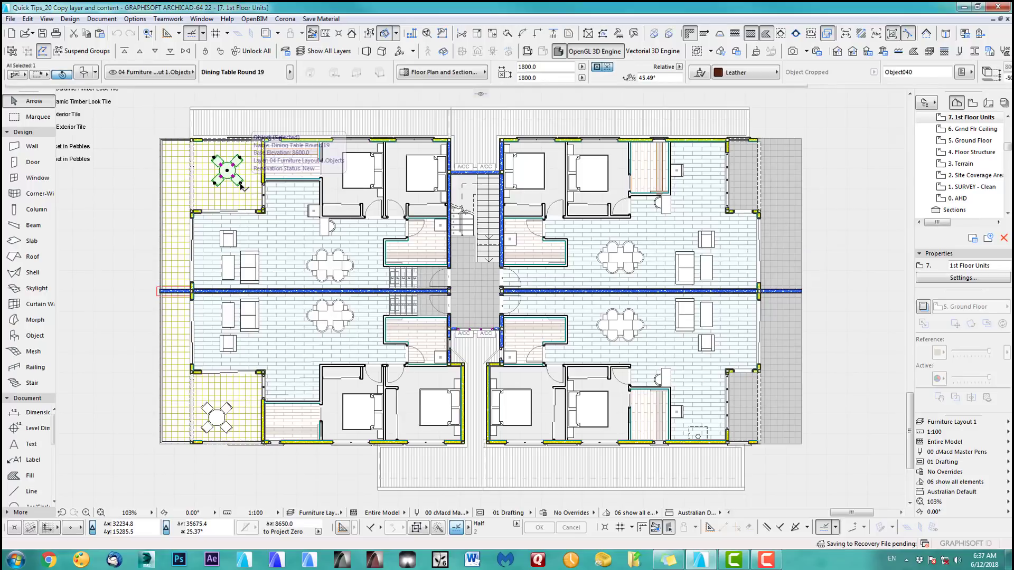
pyautogui.click(867, 267)
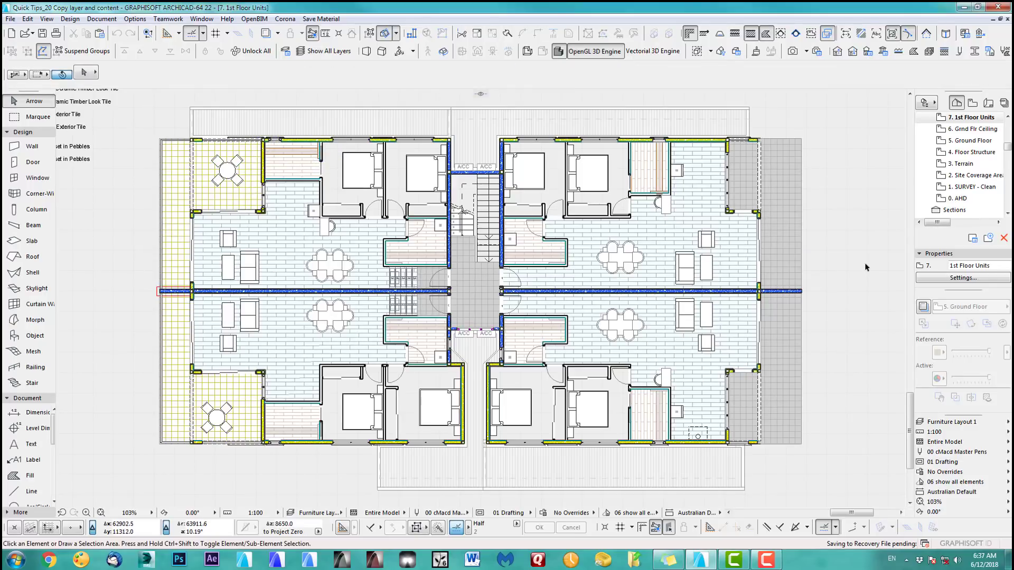
pyautogui.moveTo(817, 231)
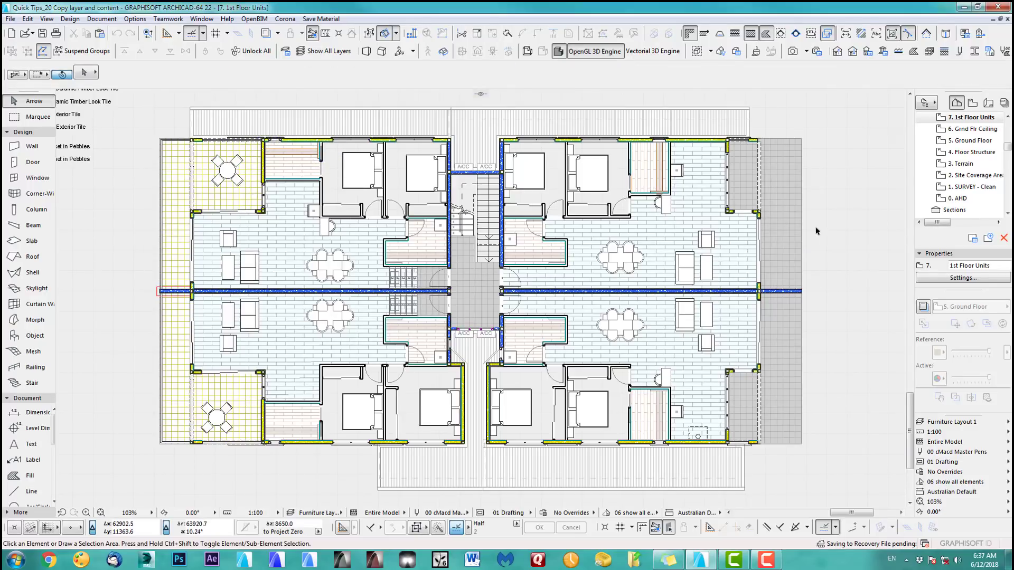
pyautogui.moveTo(661, 264)
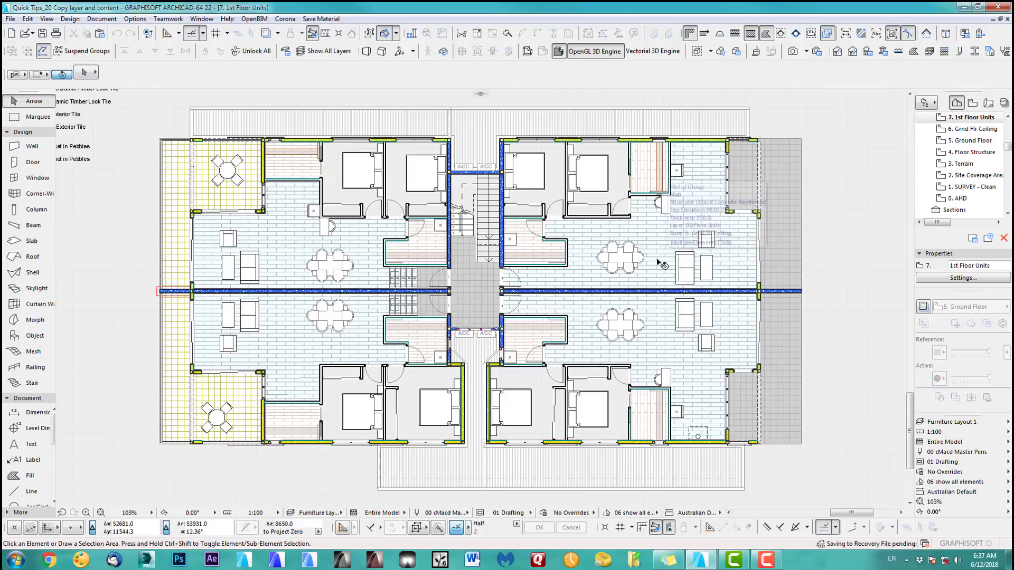
pyautogui.click(664, 262)
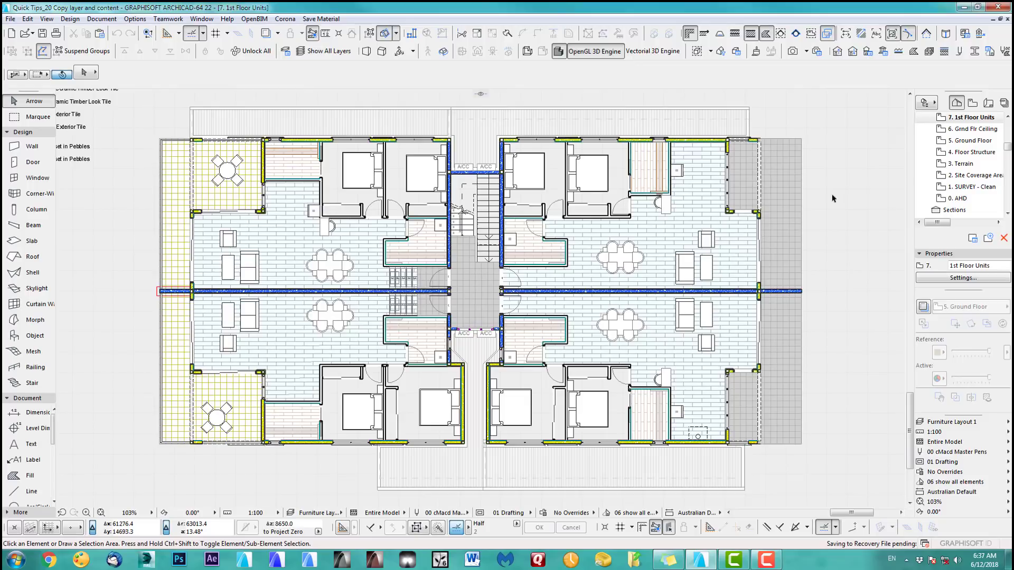
pyautogui.moveTo(793, 257)
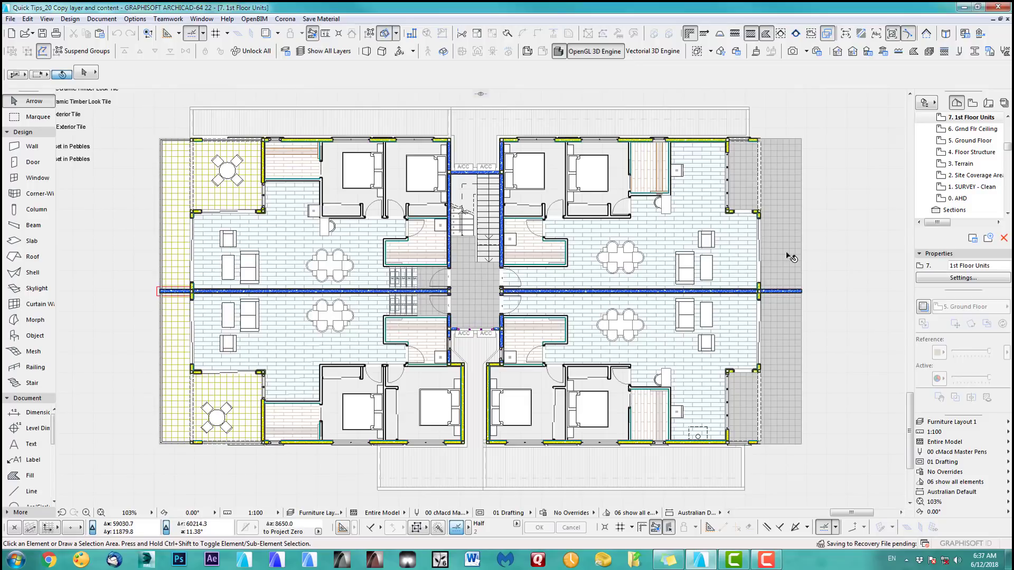
pyautogui.moveTo(788, 321)
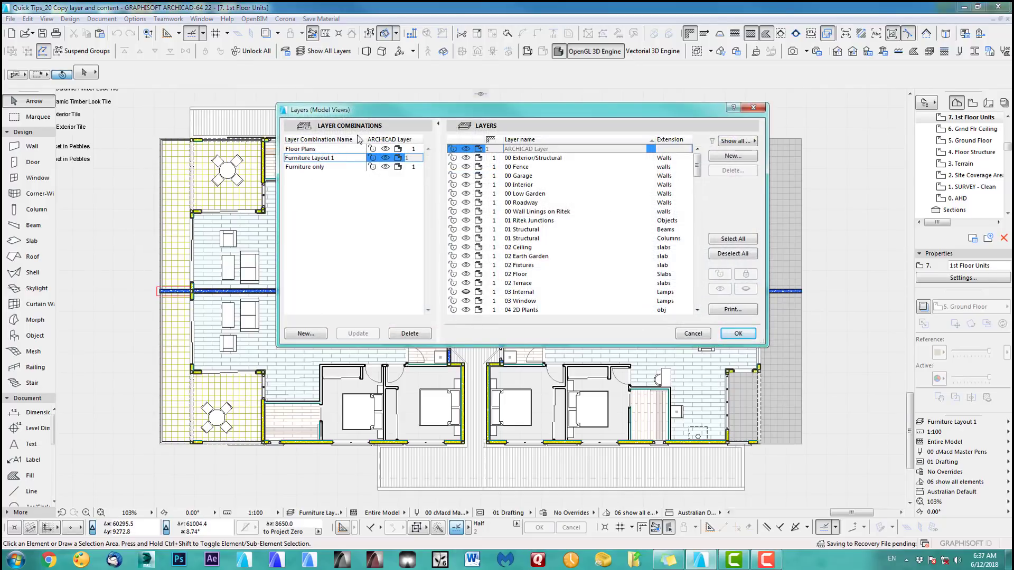
# - Review the 04 Furniture Layout 1 layer in Layer Settings and confirm
pyautogui.scroll(-3)
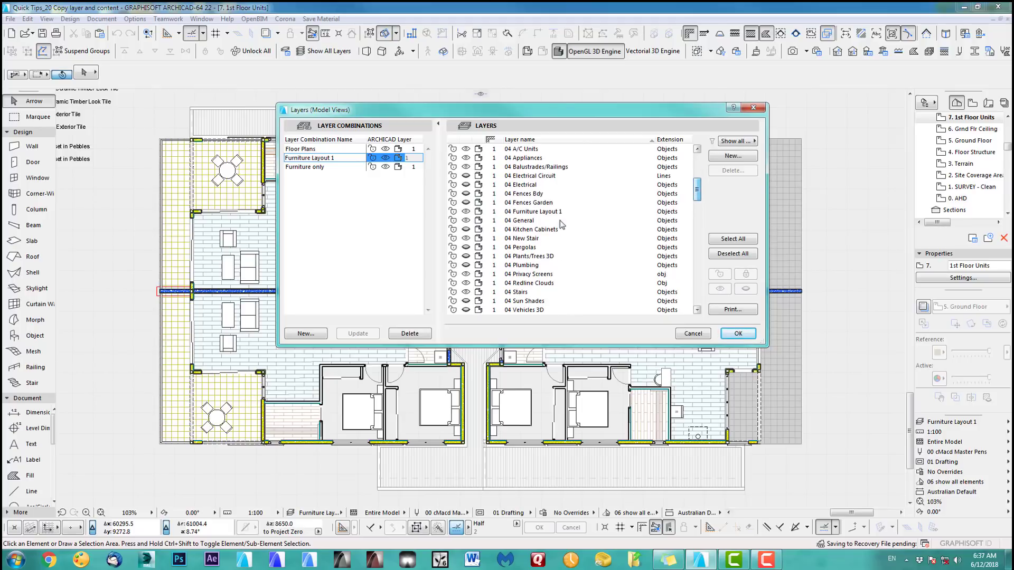
pyautogui.click(535, 211)
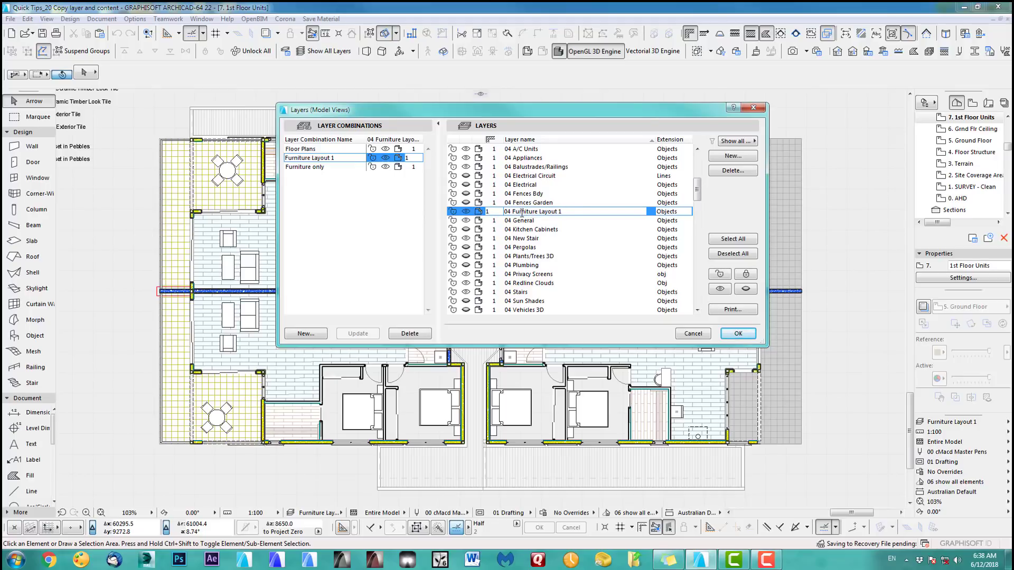
pyautogui.click(738, 332)
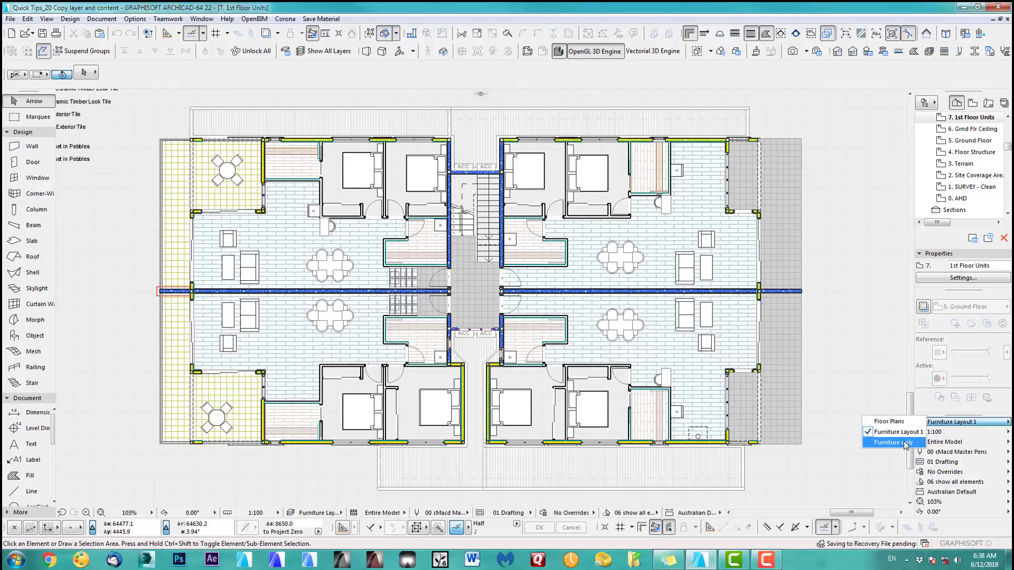
# - Show the Furniture only combination on 1st Floor Units, select all furniture and hide its layer
pyautogui.click(892, 443)
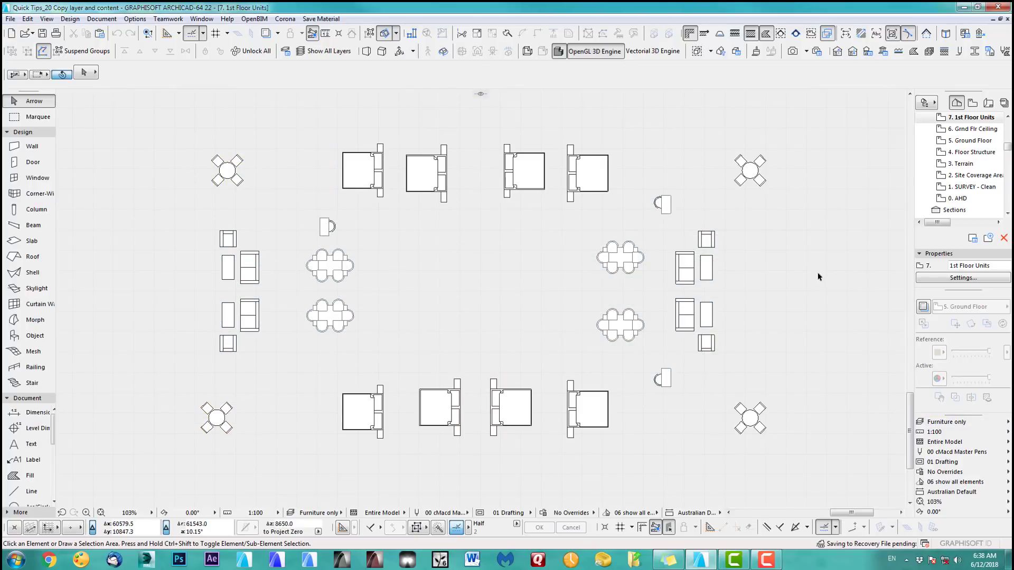
pyautogui.click(969, 117)
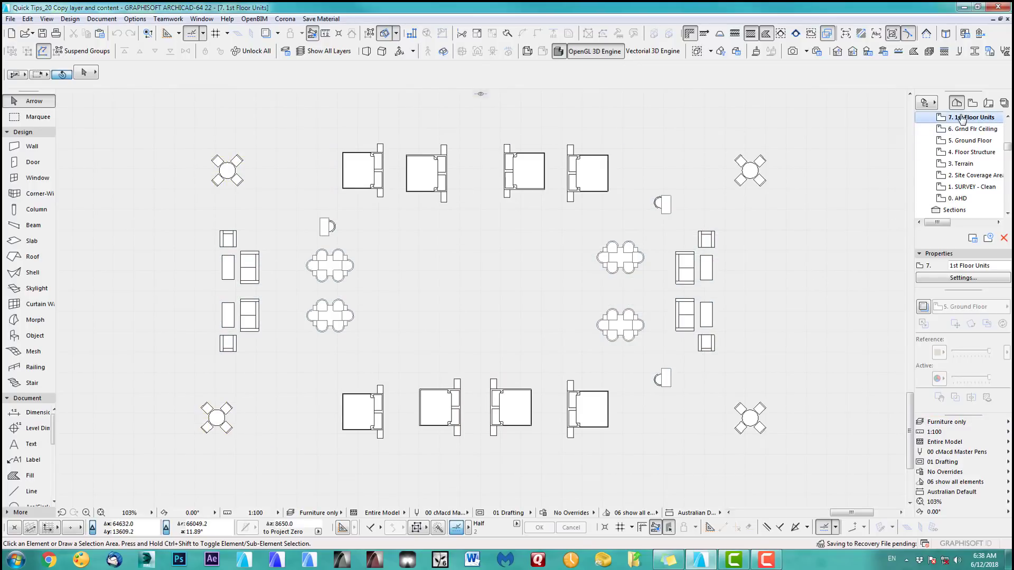
pyautogui.moveTo(133, 118)
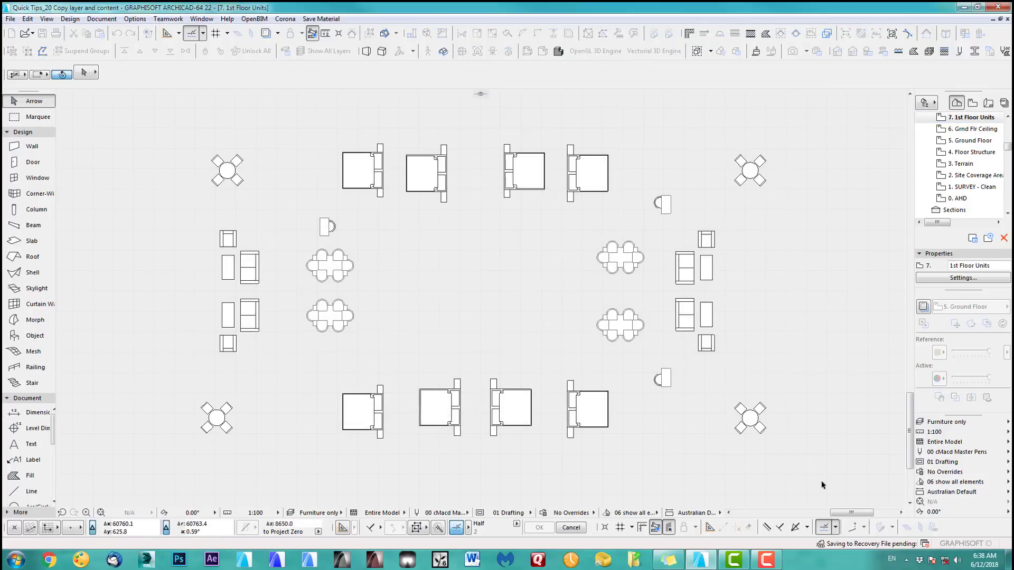
pyautogui.click(28, 18)
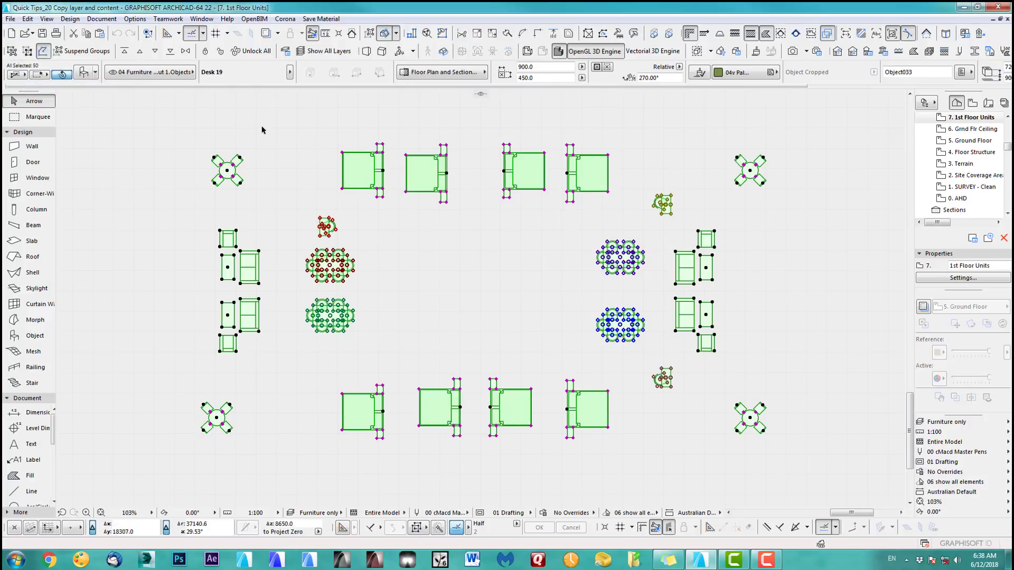
pyautogui.moveTo(267, 129)
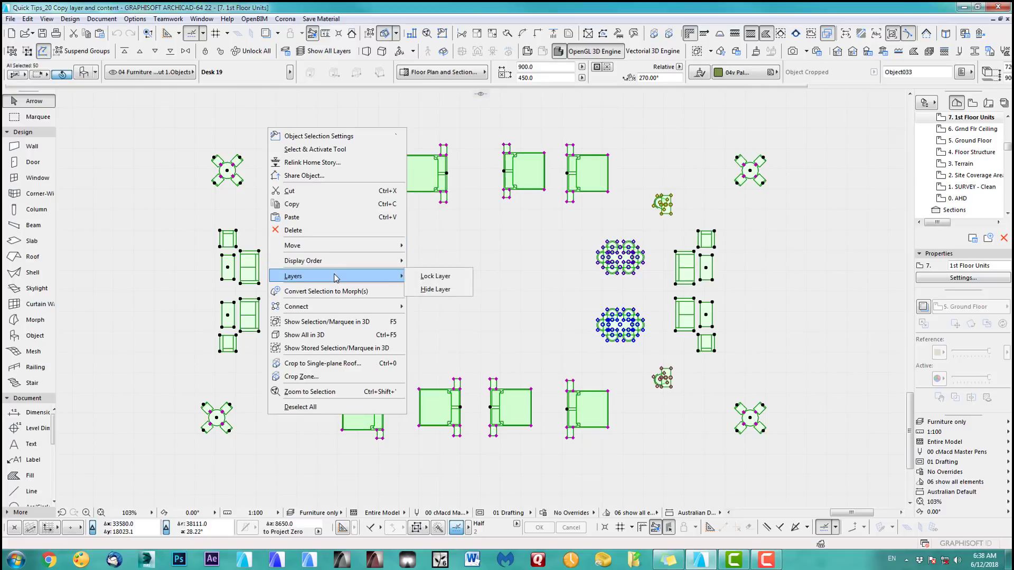
pyautogui.click(435, 290)
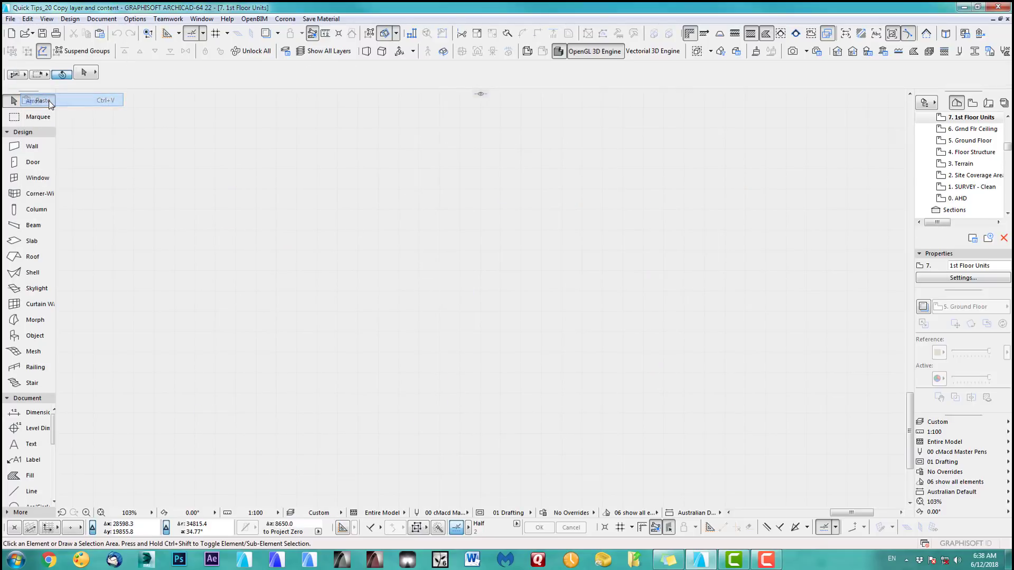
# - Paste the copied furniture back, creating new layers for the pasted elements
pyautogui.click(36, 99)
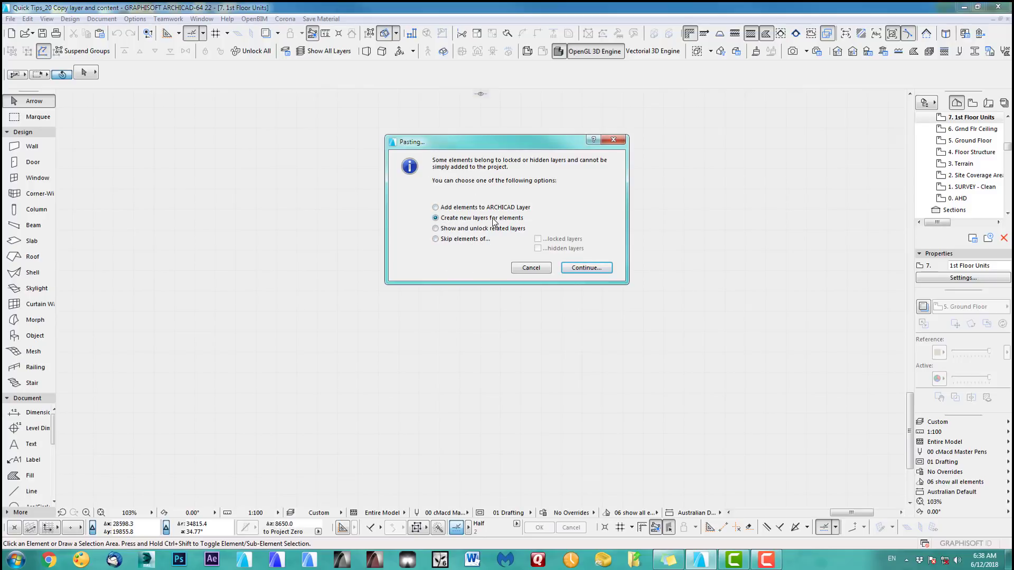
pyautogui.click(585, 267)
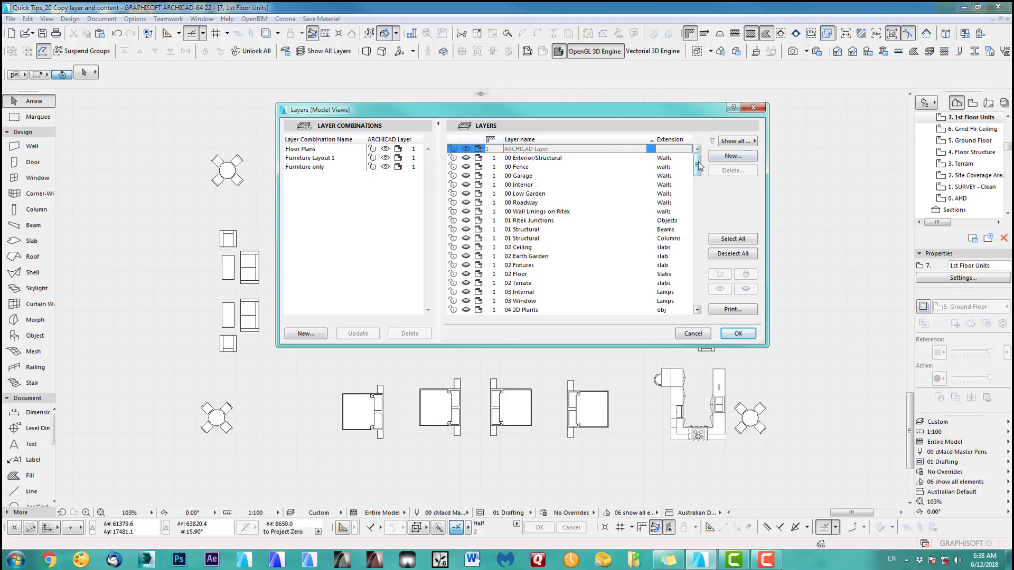
# - Rename the duplicated furniture layer to 04 Furniture Layout 2 in Layer Settings
pyautogui.scroll(-3)
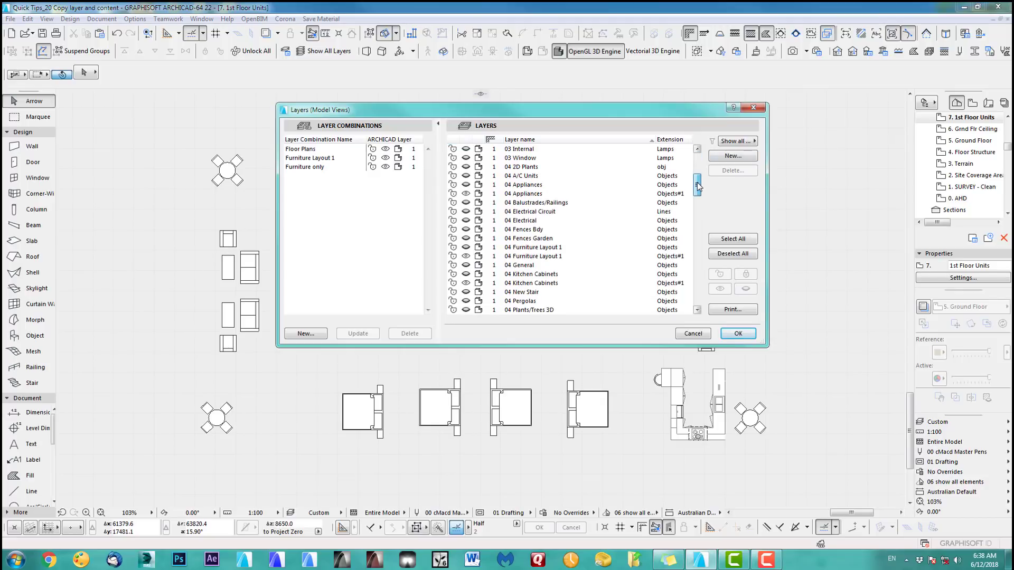
pyautogui.click(534, 247)
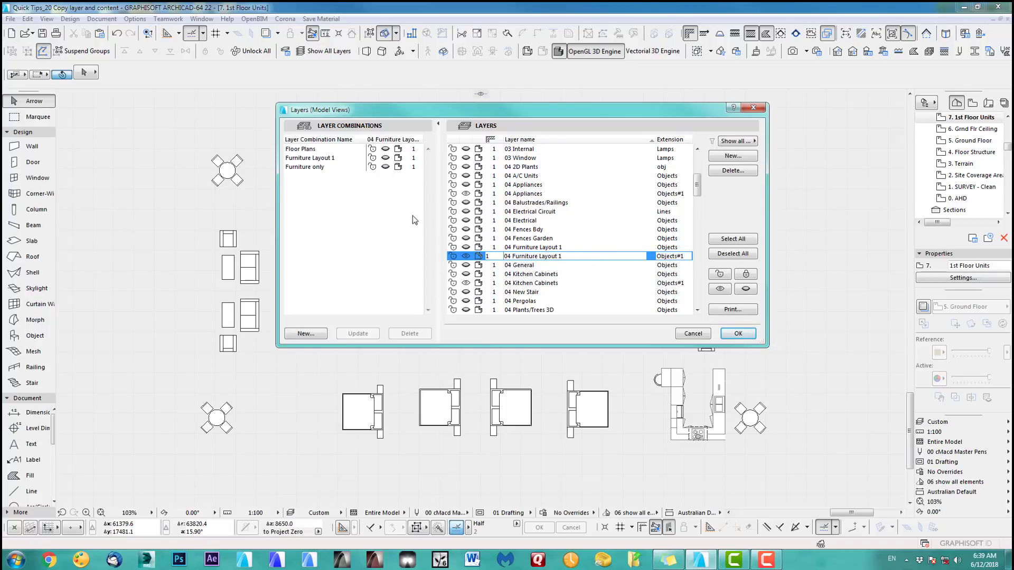
# - Create a new layer combination from Furniture Layout 1 named Furniture Layout 2
pyautogui.click(311, 157)
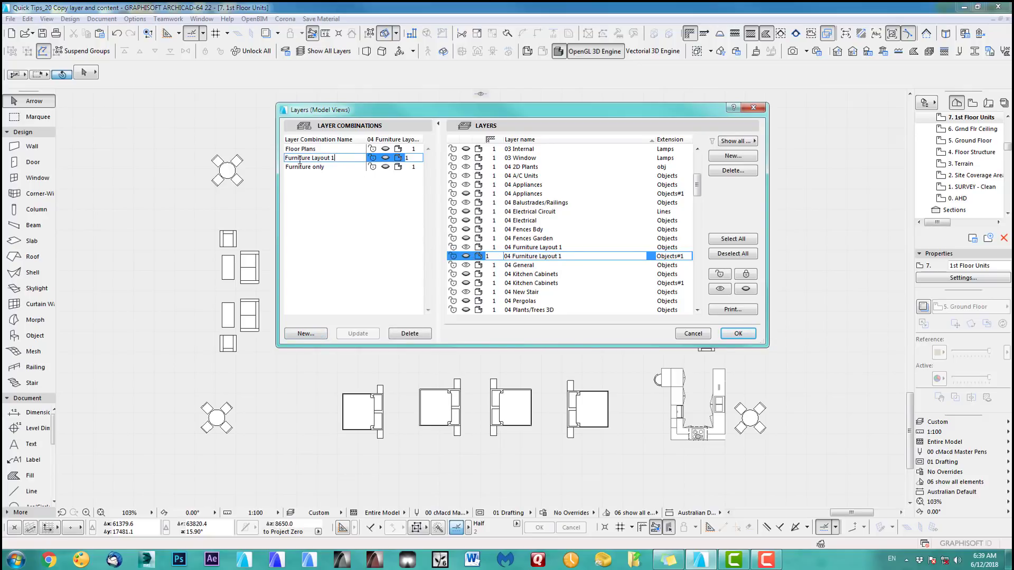
pyautogui.click(306, 333)
pyautogui.write('Furniture Layout')
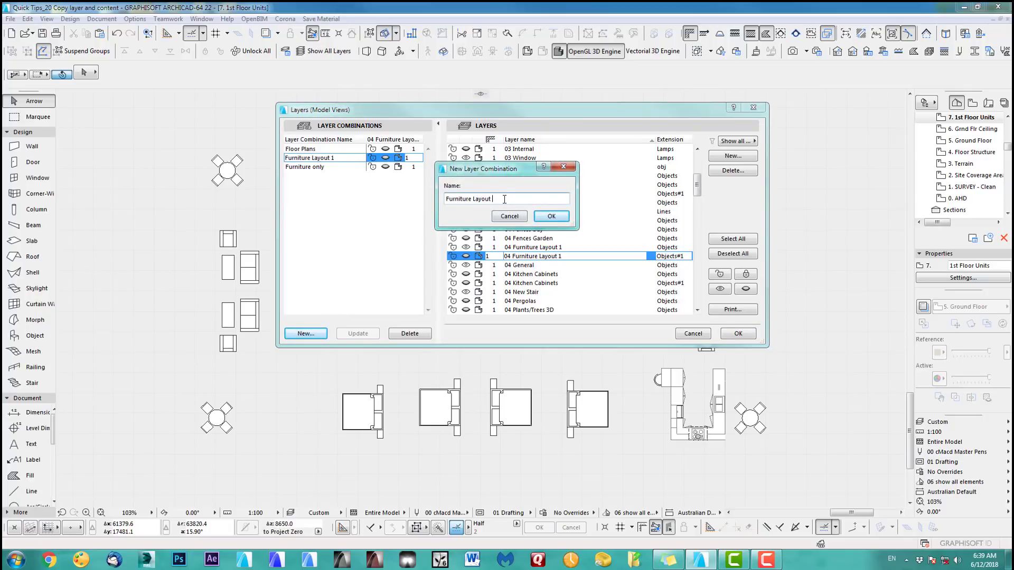
pyautogui.click(550, 216)
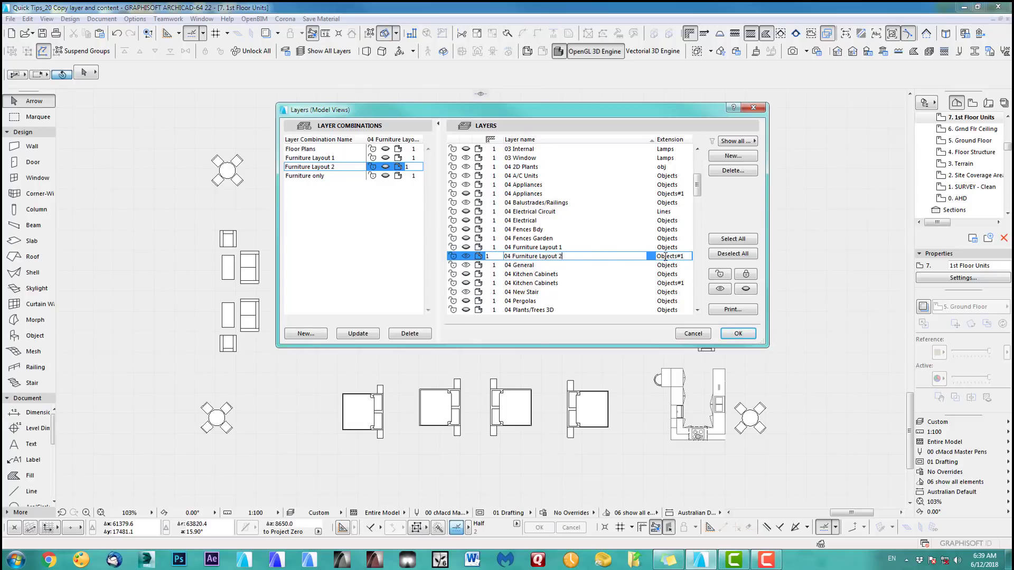
pyautogui.click(672, 256)
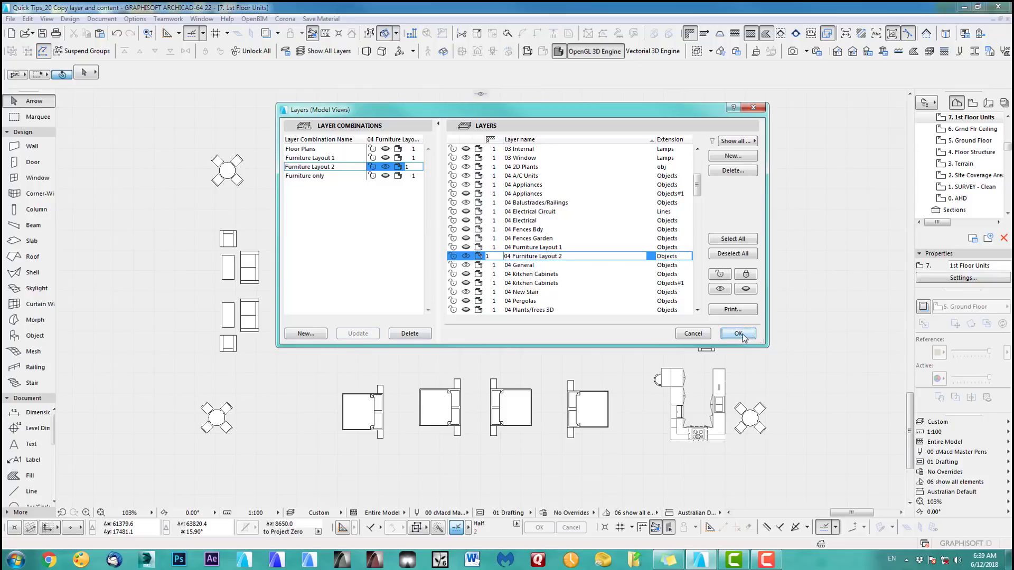
# - Confirm the layer changes and switch the plan between Furniture Layout 1 and Furniture Layout 2
pyautogui.click(739, 334)
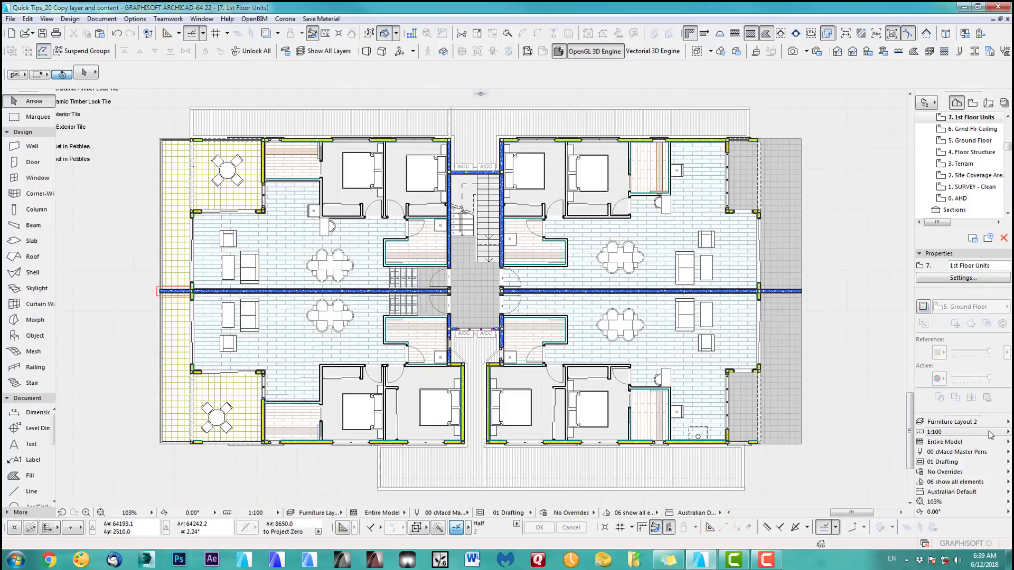
pyautogui.click(952, 422)
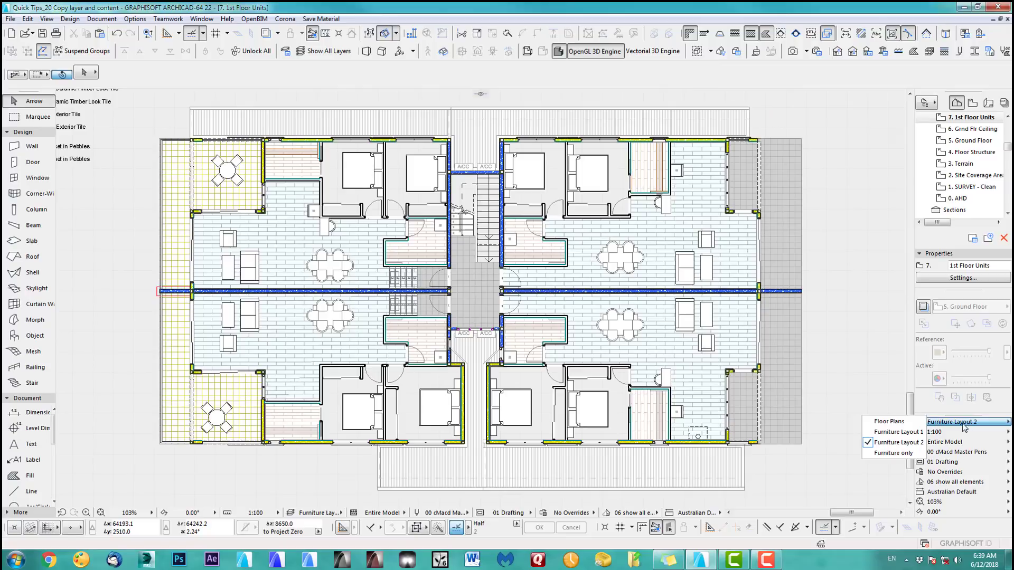
pyautogui.click(899, 432)
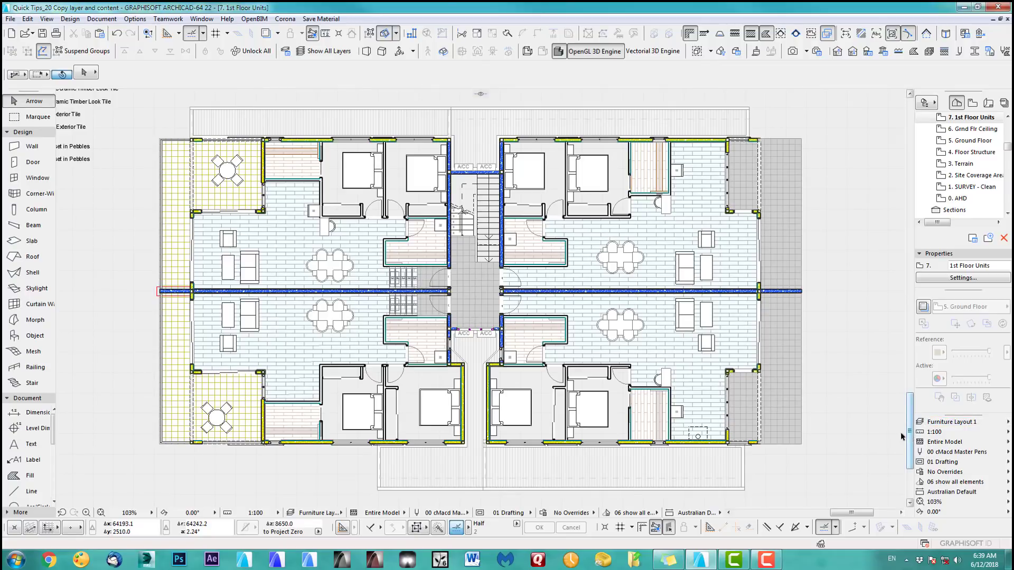
pyautogui.click(958, 421)
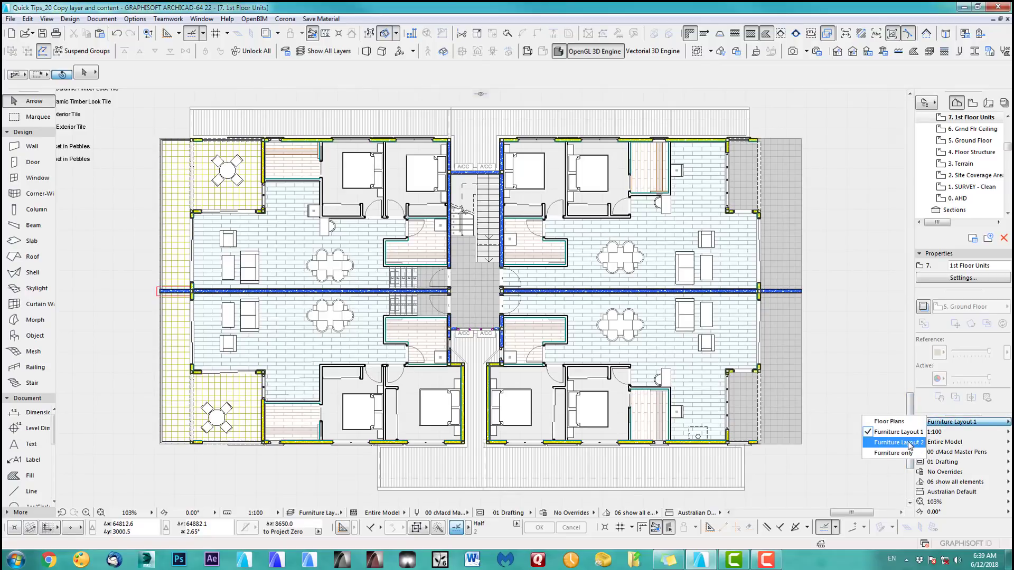
pyautogui.click(896, 442)
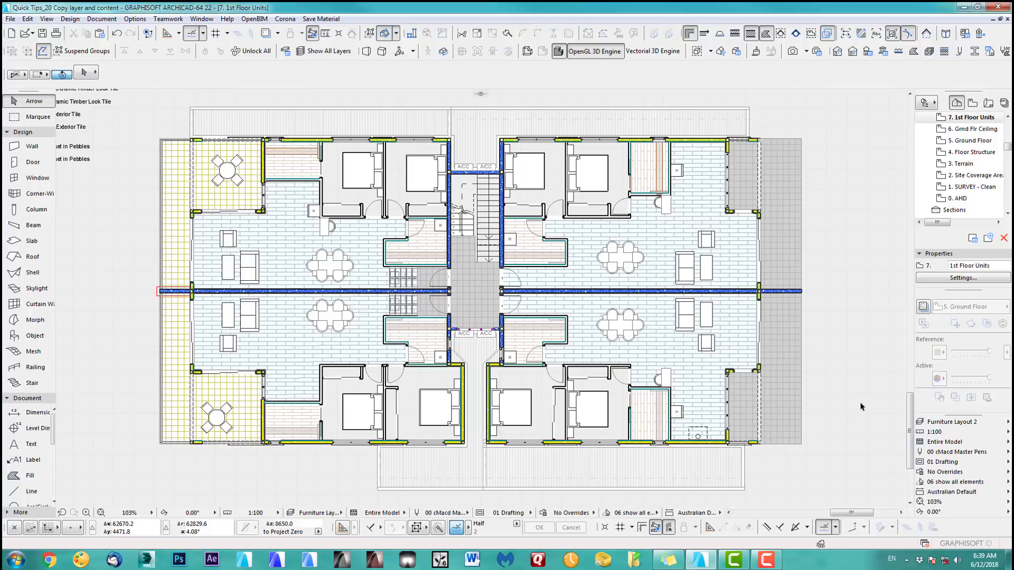
pyautogui.moveTo(726, 341)
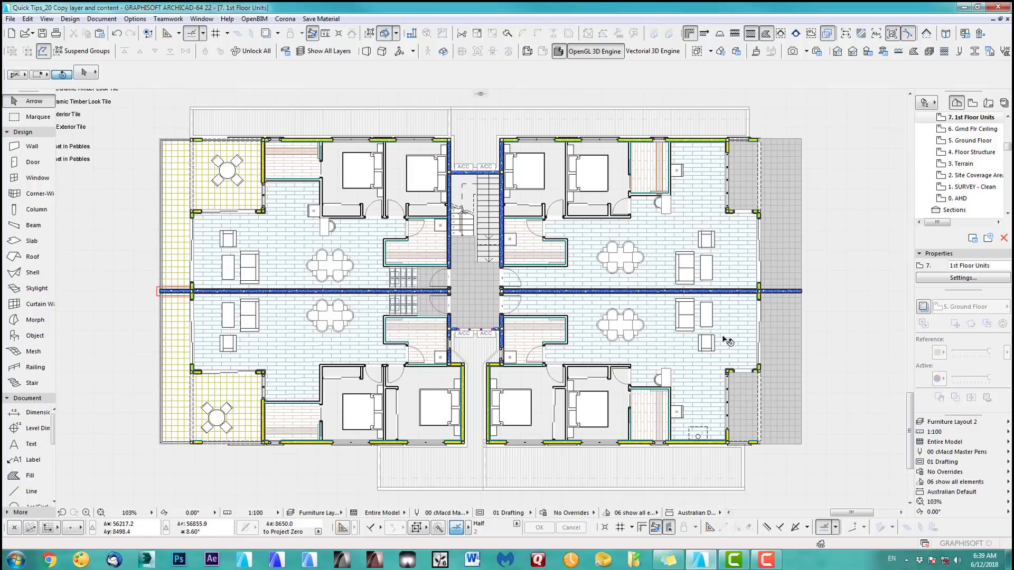
# - Move the sofa in the lower right unit on Layout 2, then compare against Layout 1 and return to Layout 2
pyautogui.click(706, 315)
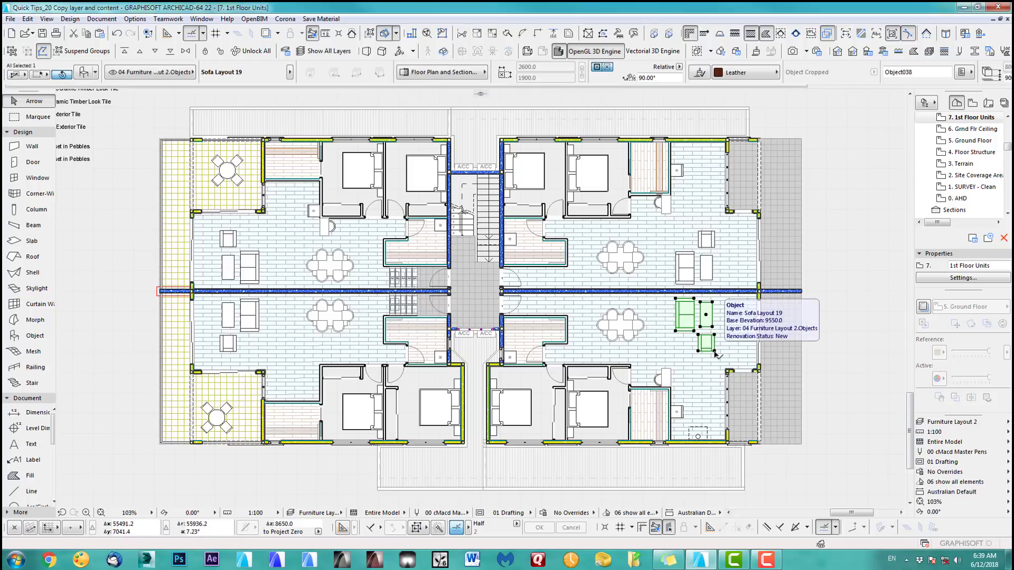
pyautogui.moveTo(734, 328)
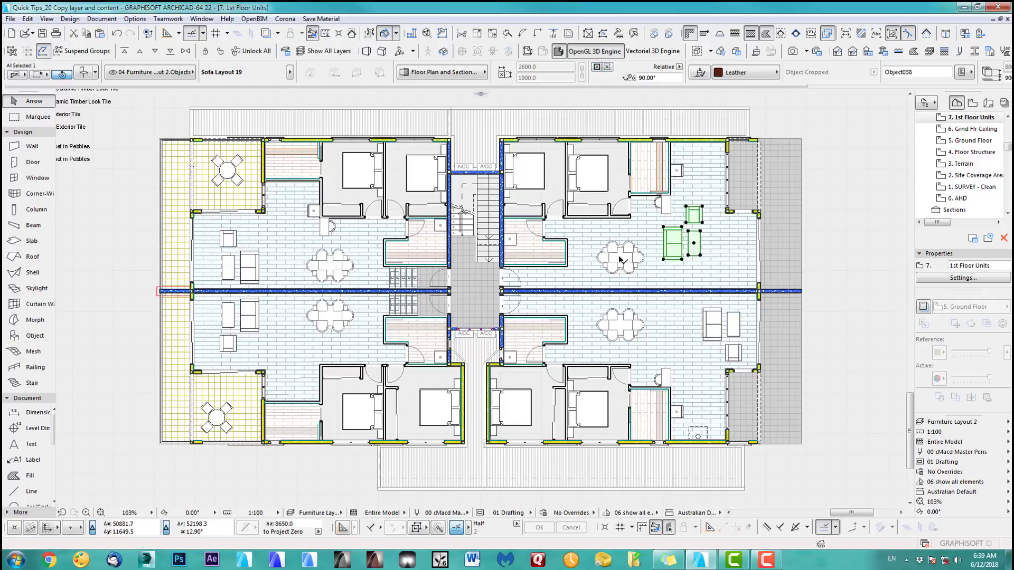
pyautogui.click(604, 246)
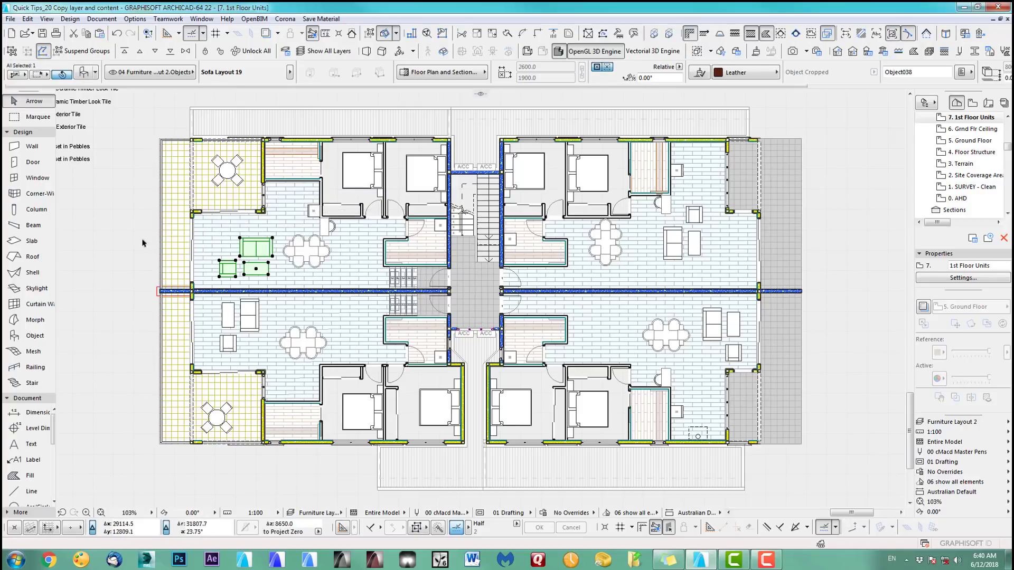
pyautogui.click(656, 295)
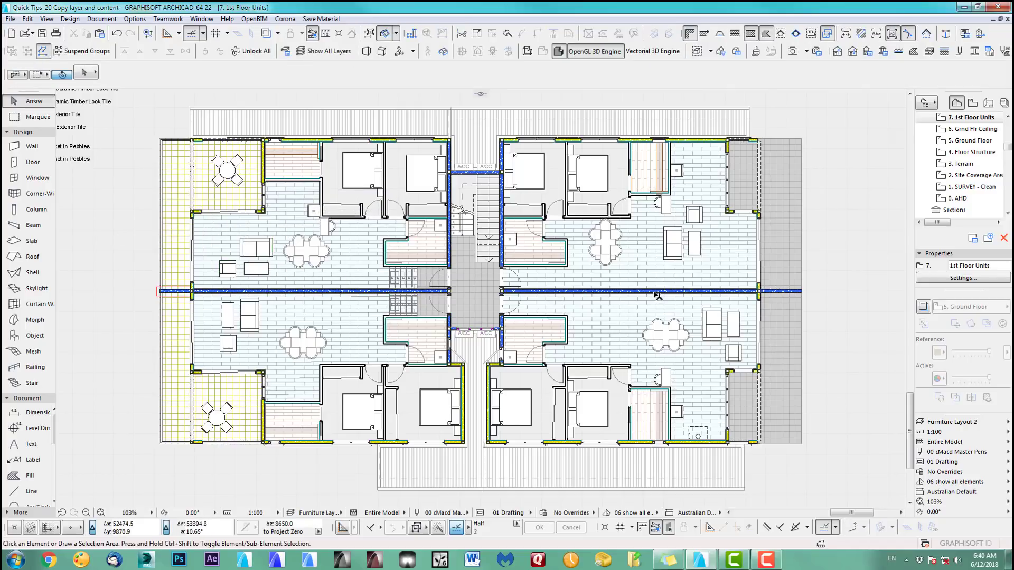
pyautogui.click(962, 422)
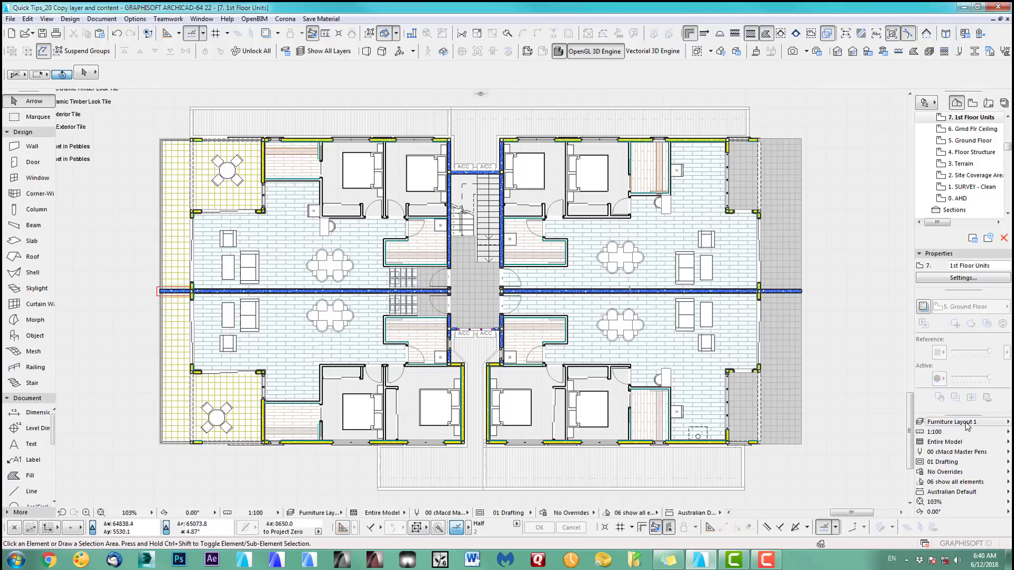
pyautogui.click(965, 421)
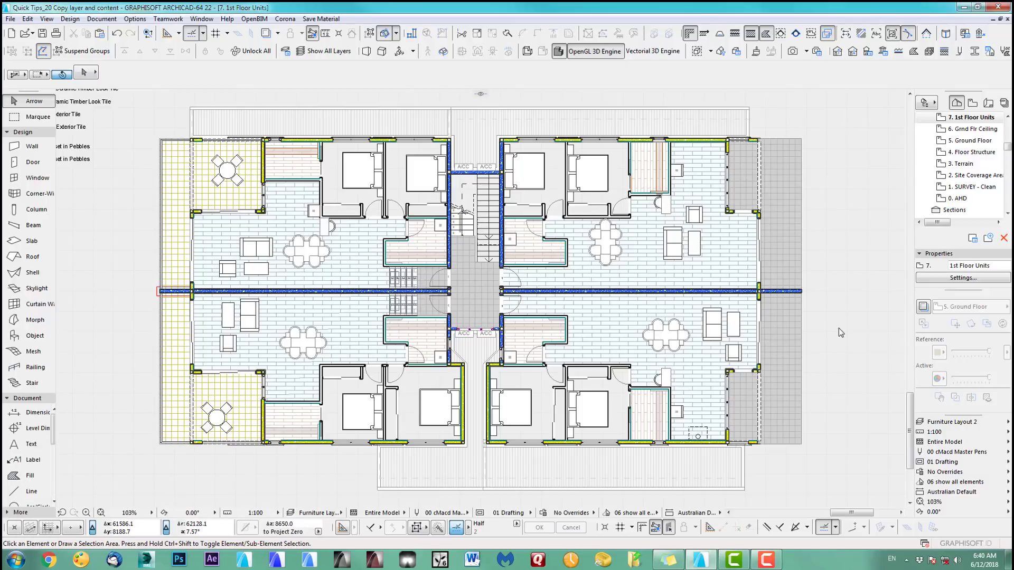
# - Show the Furniture only combination and draw a marquee around all the furniture
pyautogui.click(962, 421)
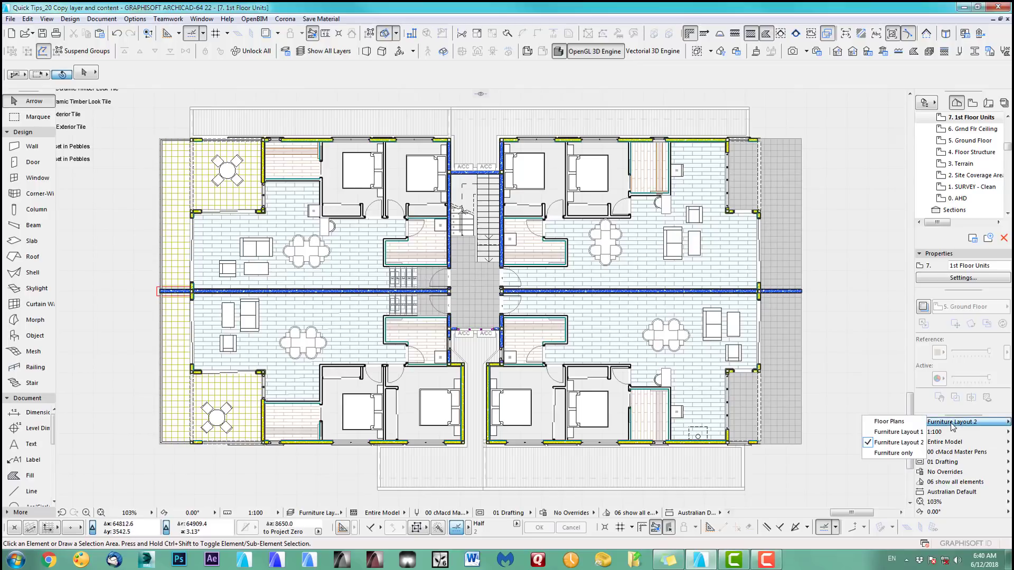
pyautogui.moveTo(894, 443)
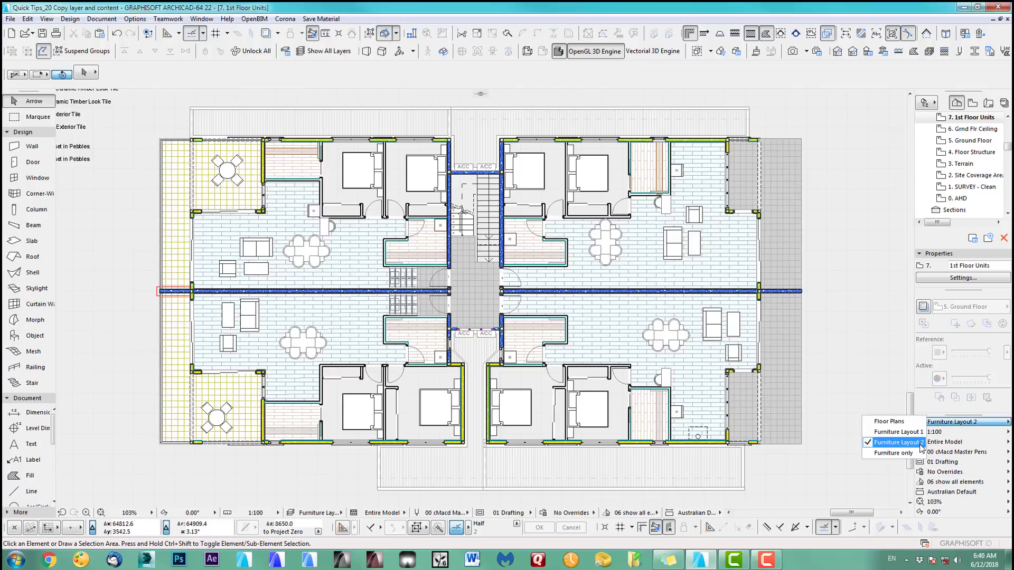
pyautogui.click(895, 453)
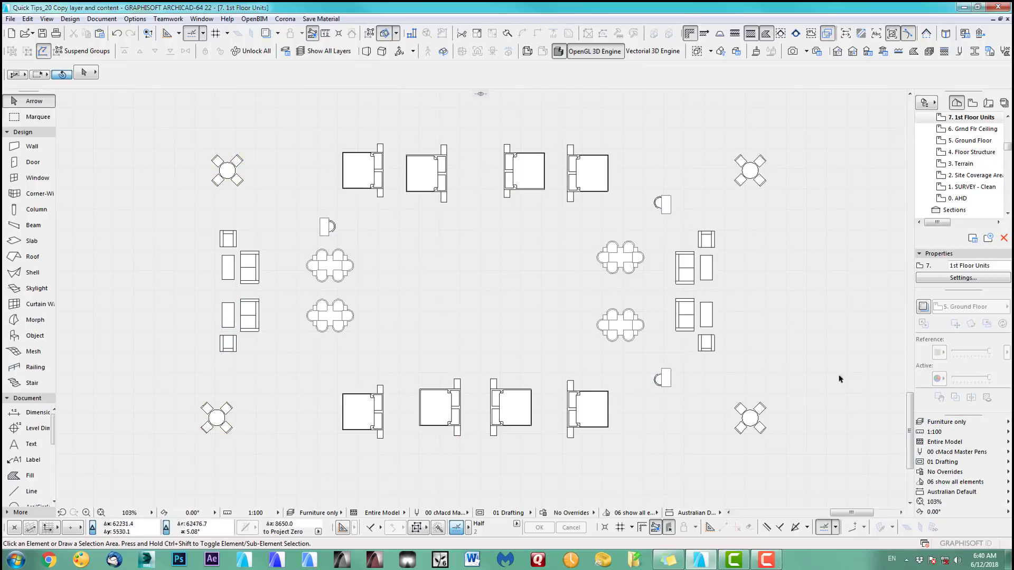
pyautogui.moveTo(620, 340)
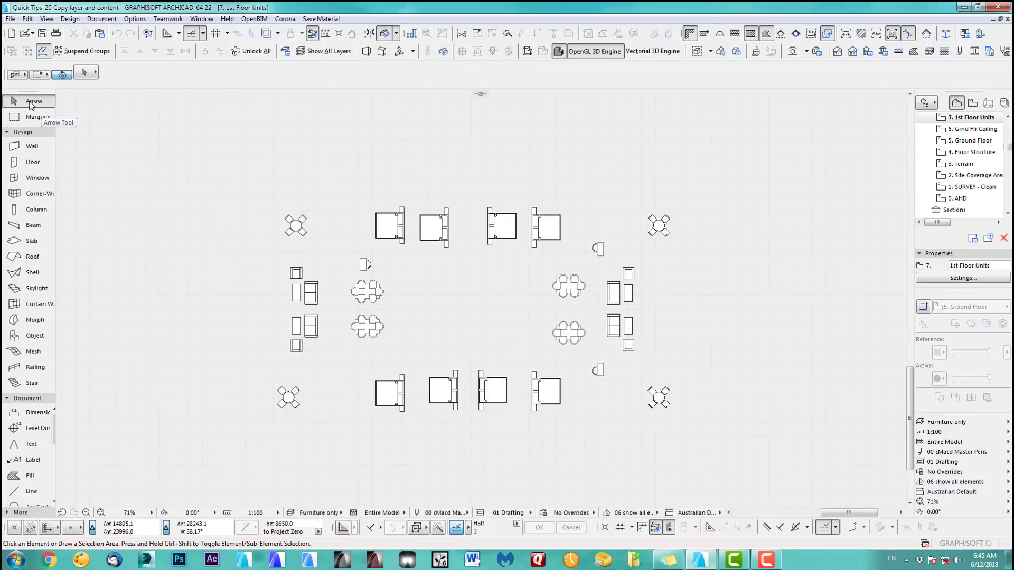
pyautogui.click(37, 116)
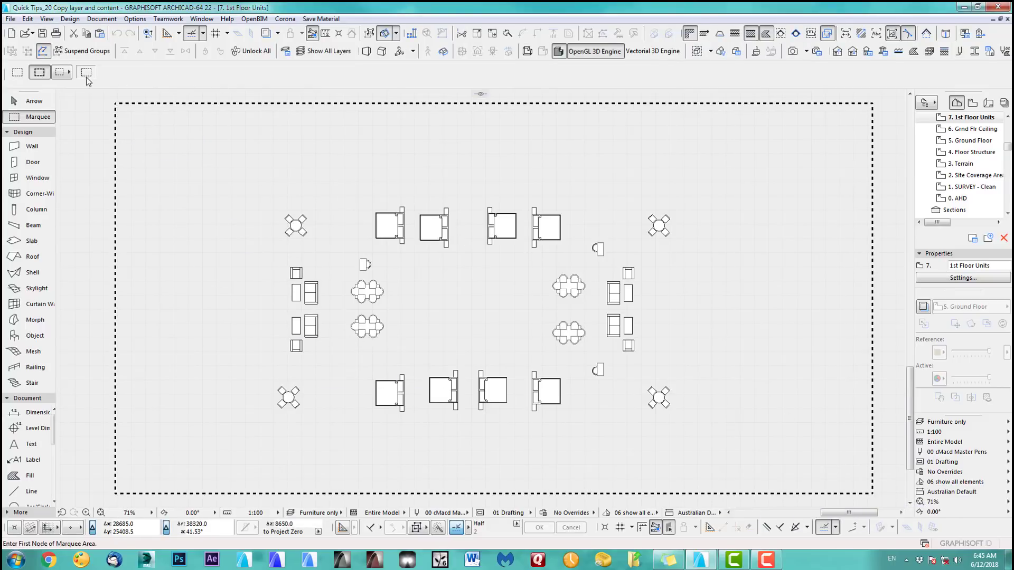
pyautogui.moveTo(40, 71)
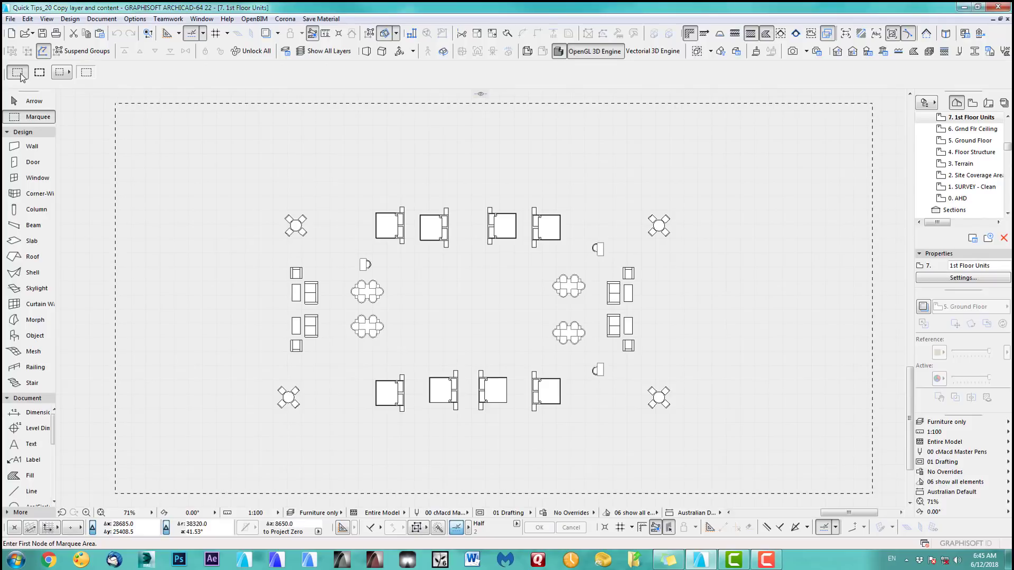
pyautogui.moveTo(17, 73)
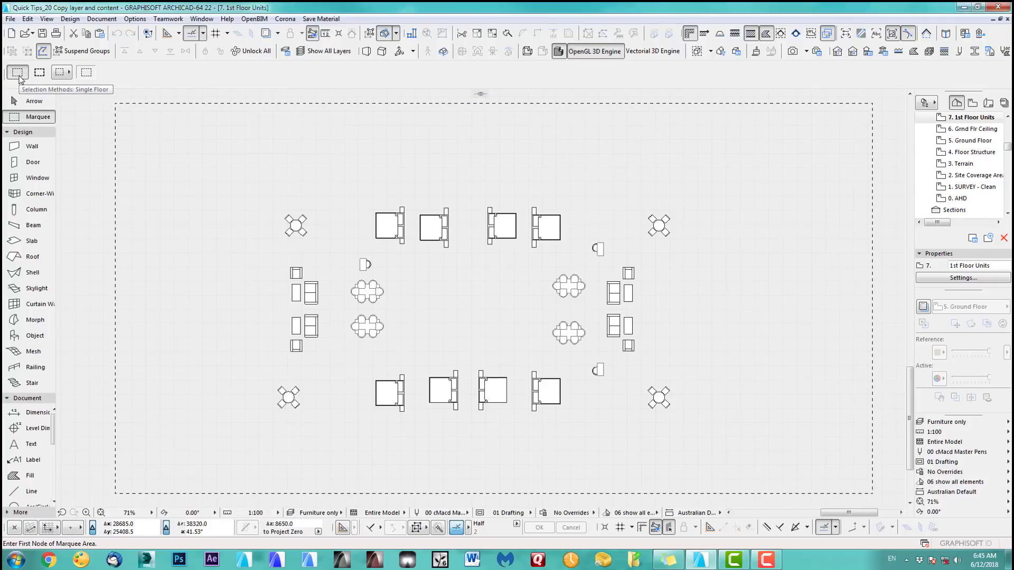
pyautogui.moveTo(39, 72)
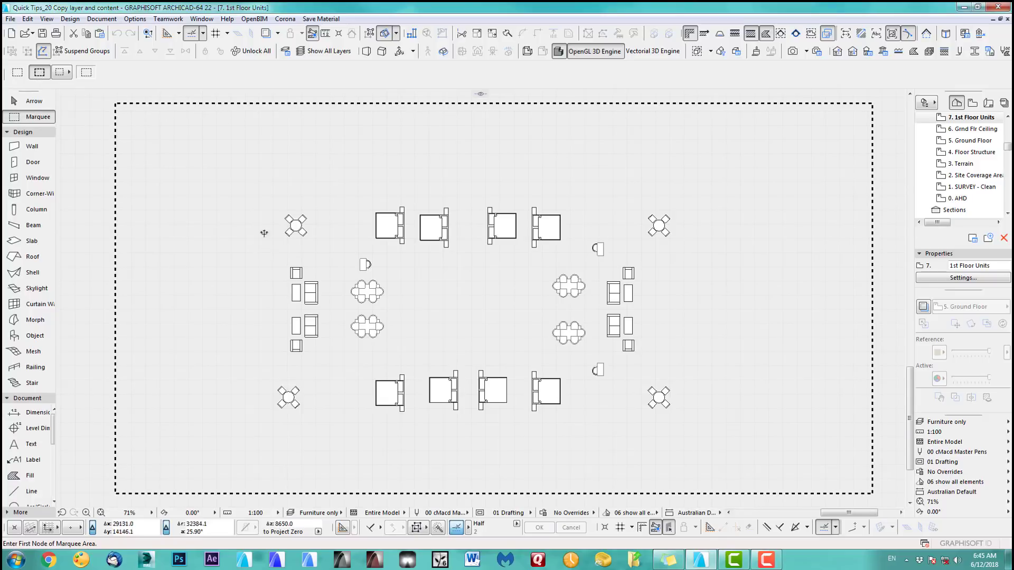
# - Copy the furniture inside the marquee and hide its layer via a chair's Layers > Hide Layer
pyautogui.click(27, 18)
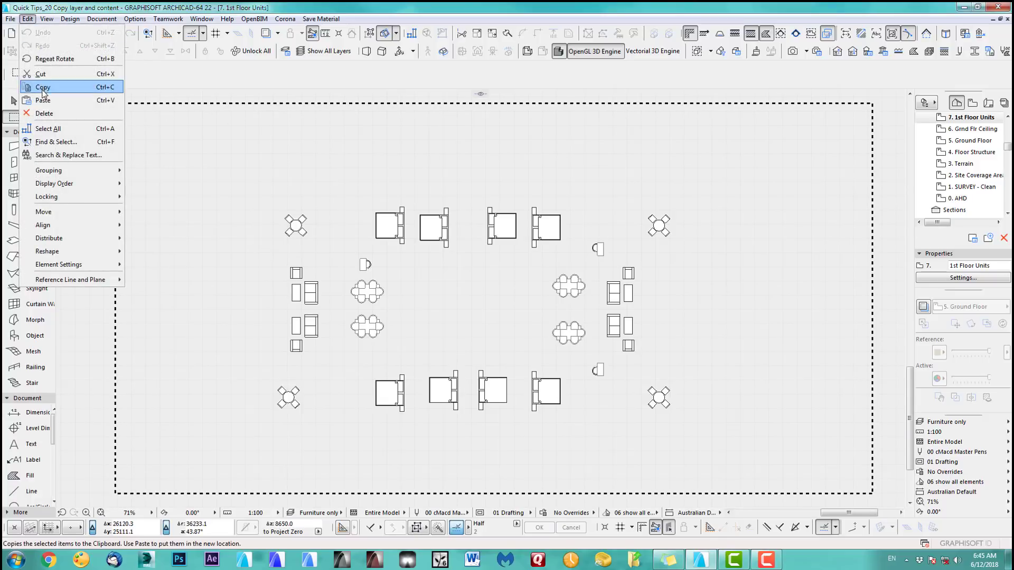
pyautogui.click(42, 87)
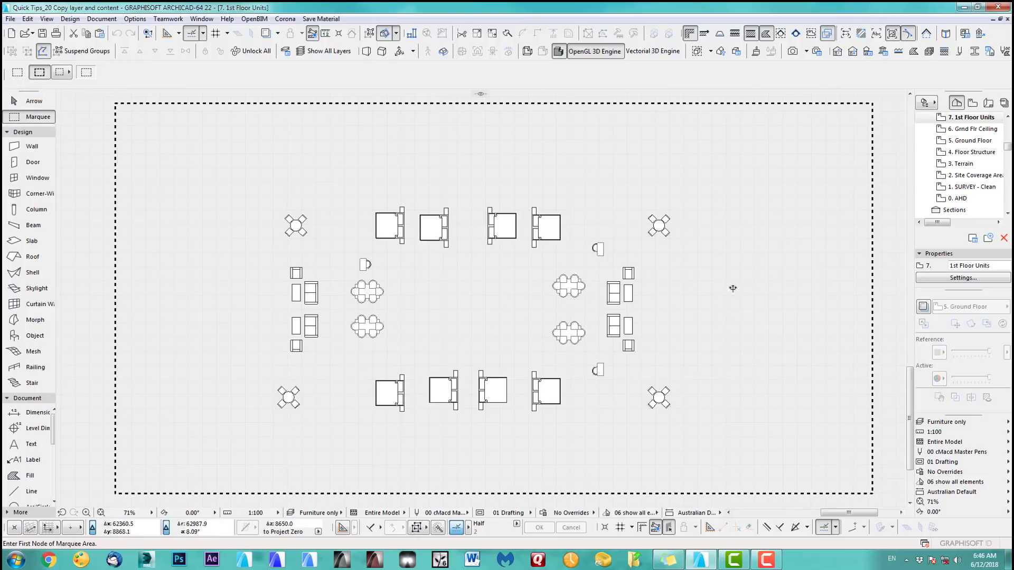
pyautogui.click(34, 101)
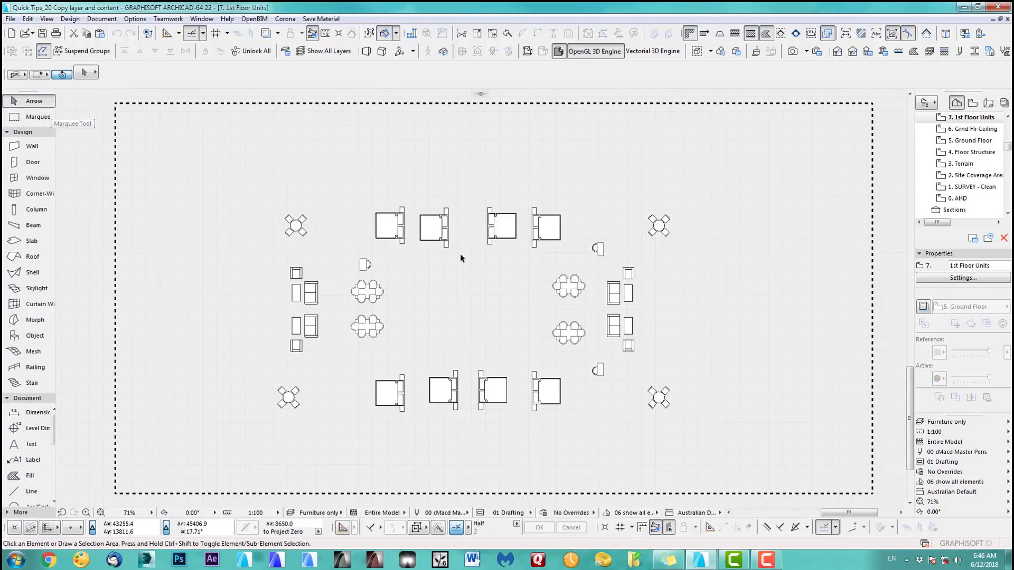
pyautogui.rightClick(433, 228)
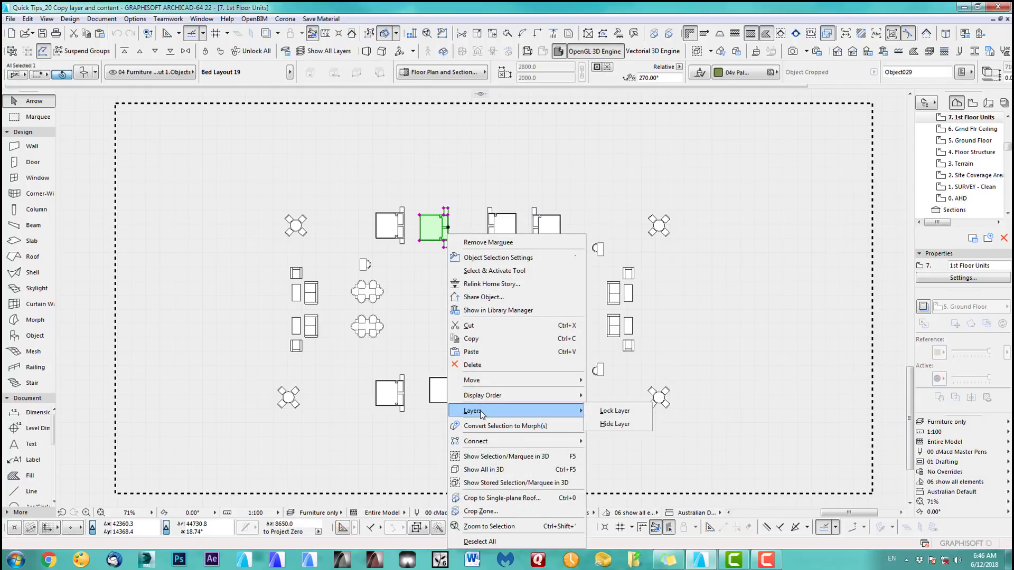
pyautogui.click(612, 424)
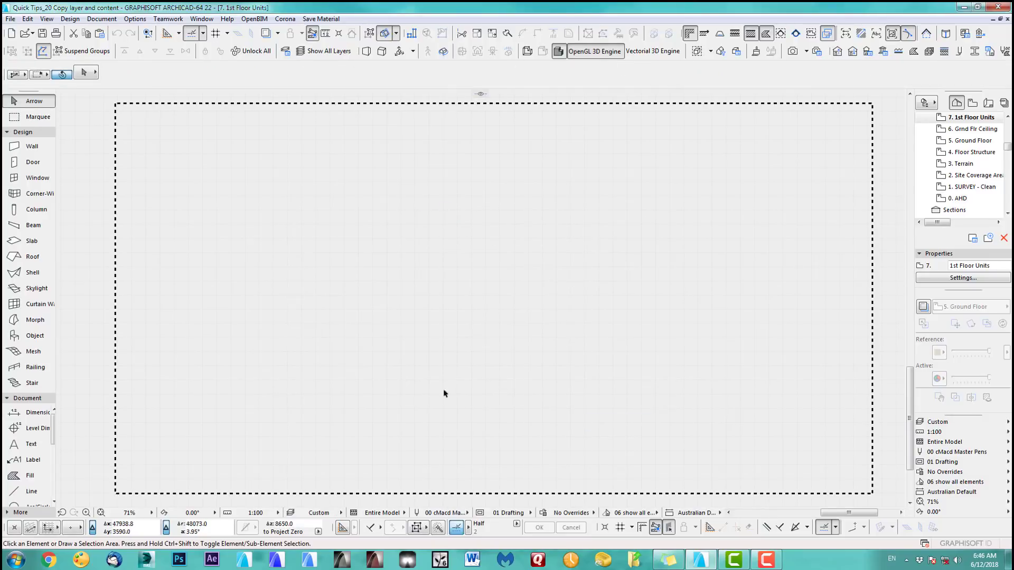
pyautogui.moveTo(499, 244)
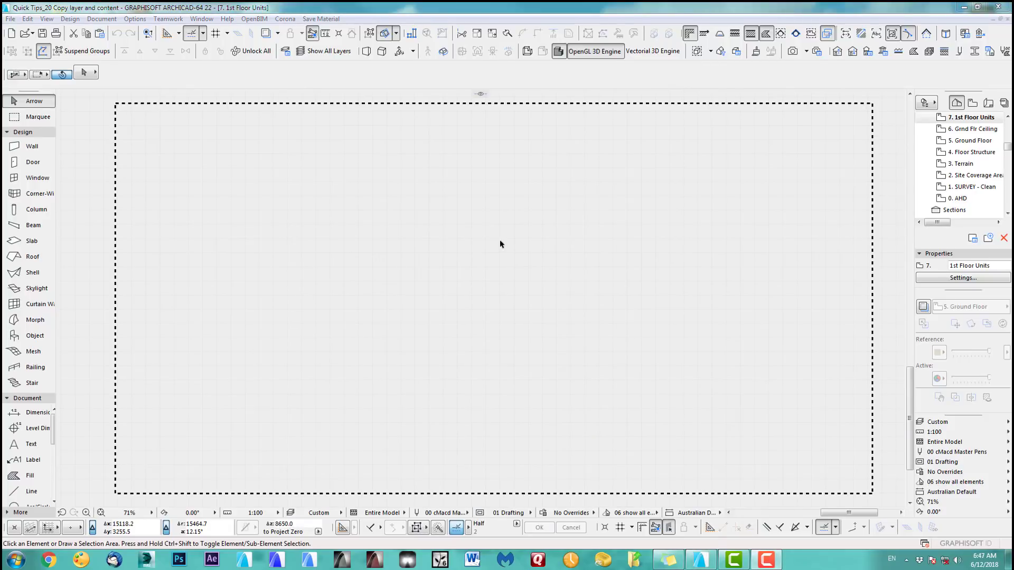
pyautogui.click(27, 18)
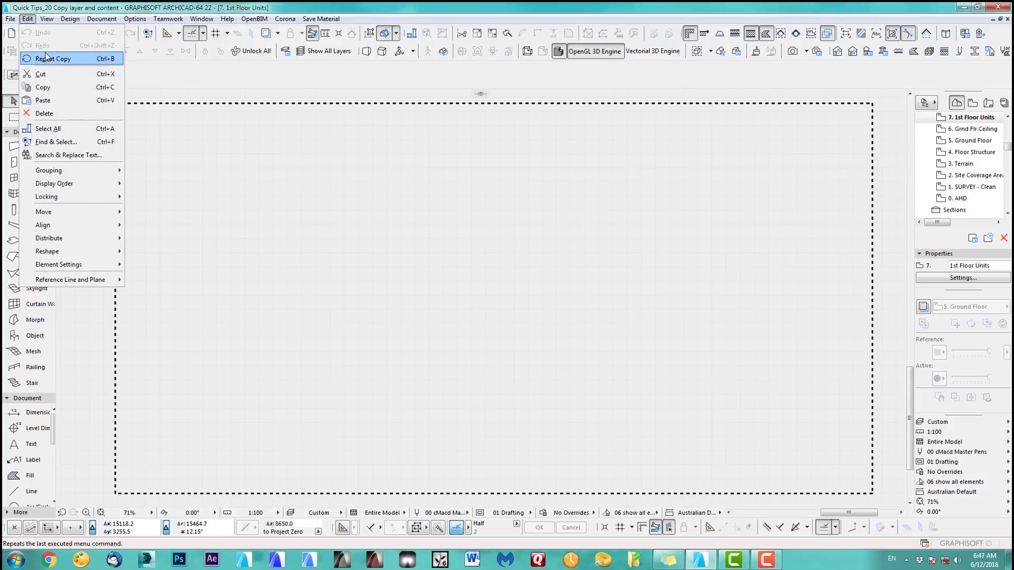
pyautogui.moveTo(42, 100)
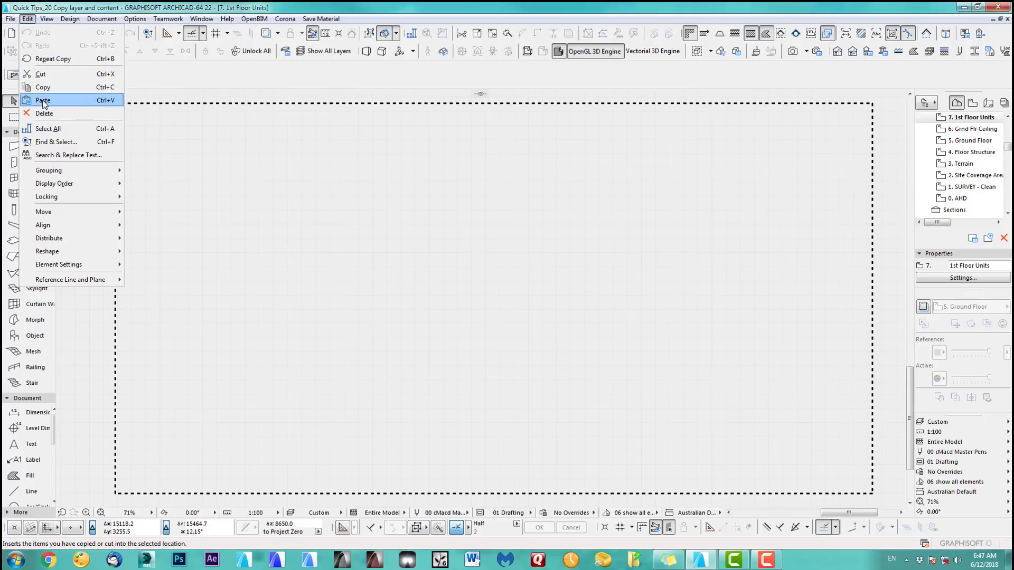
# - Paste the furniture back in place on newly created layers across all stories
pyautogui.click(42, 101)
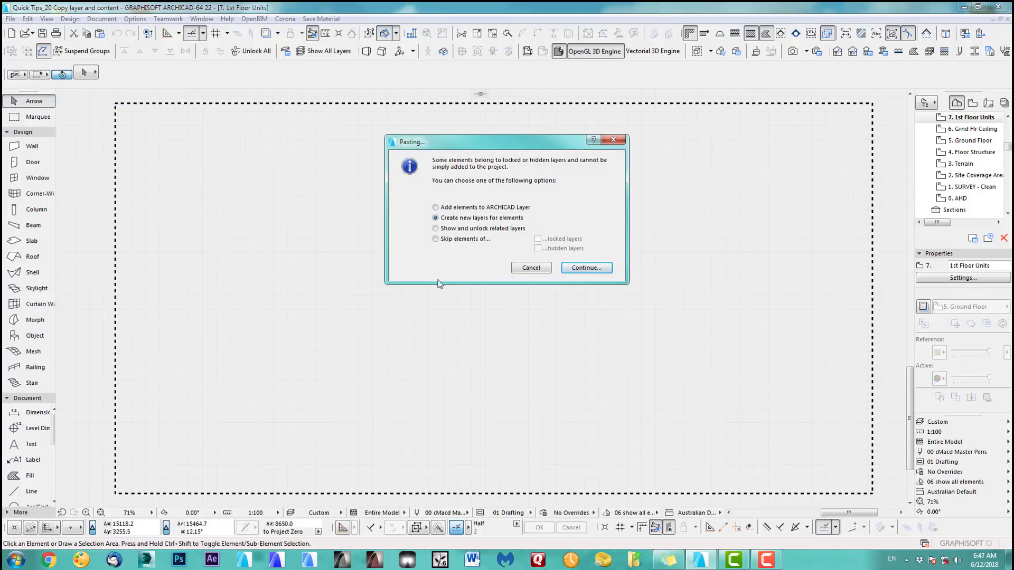
pyautogui.moveTo(575, 261)
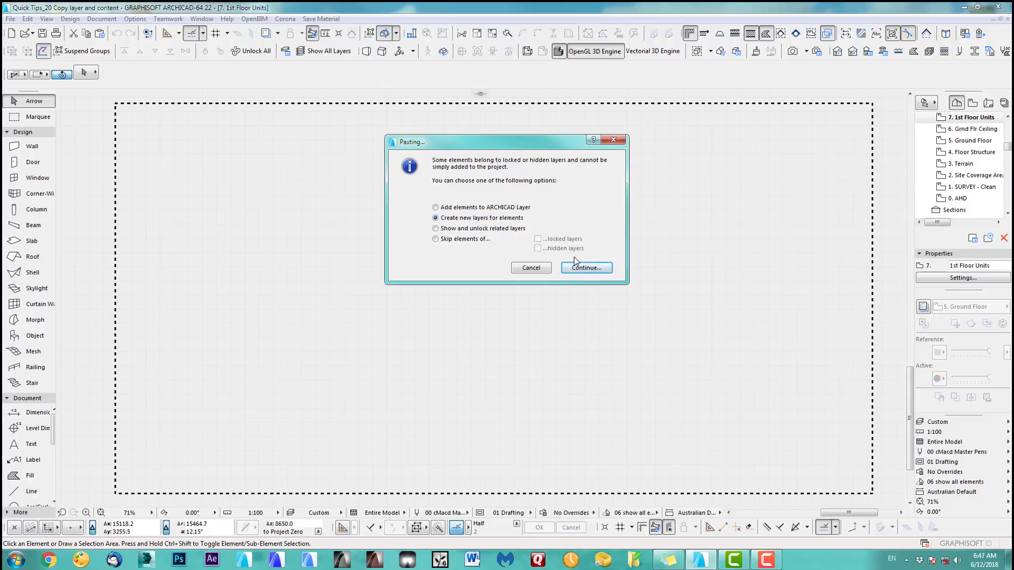
pyautogui.click(585, 268)
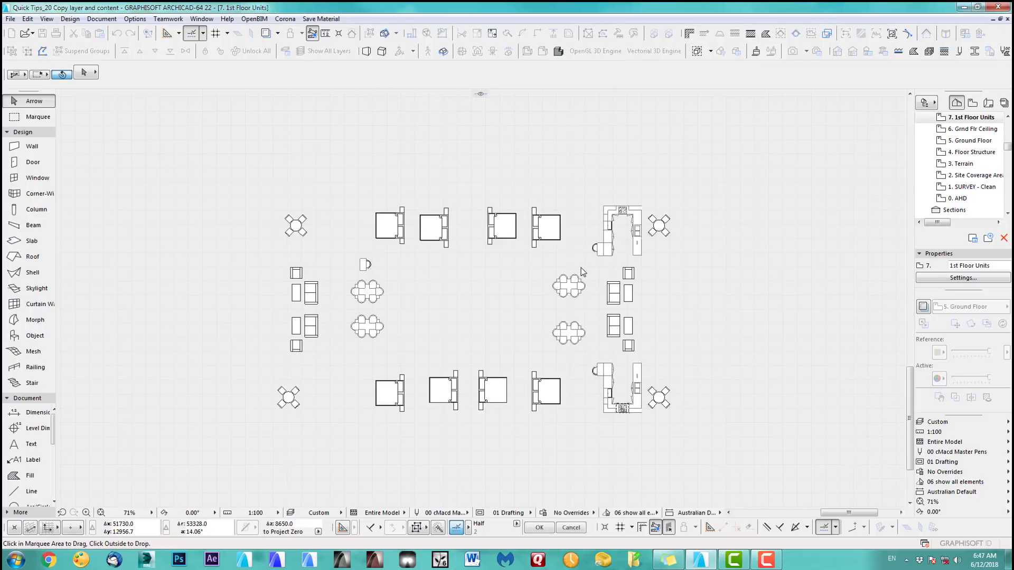
pyautogui.moveTo(545, 296)
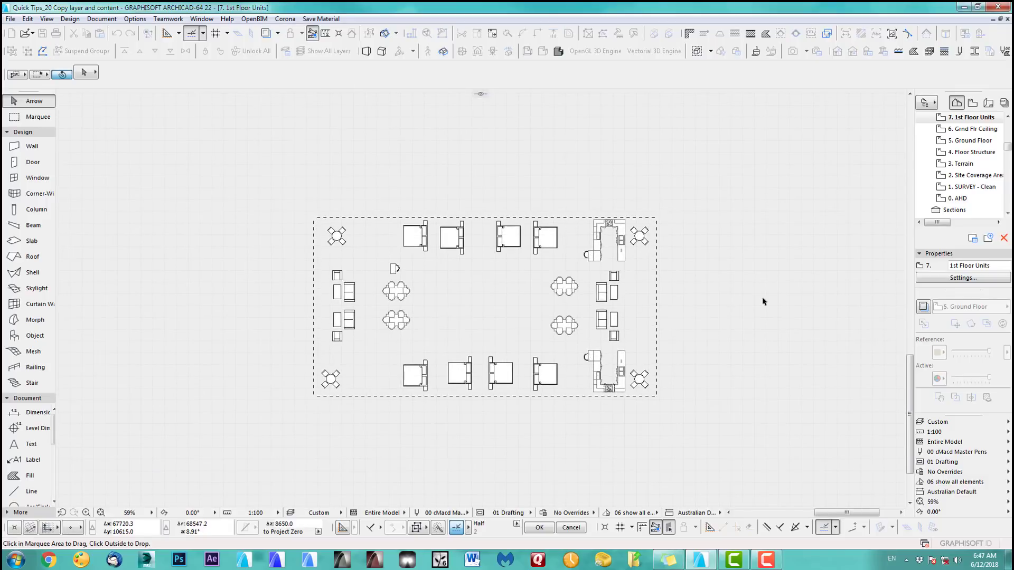
pyautogui.click(539, 528)
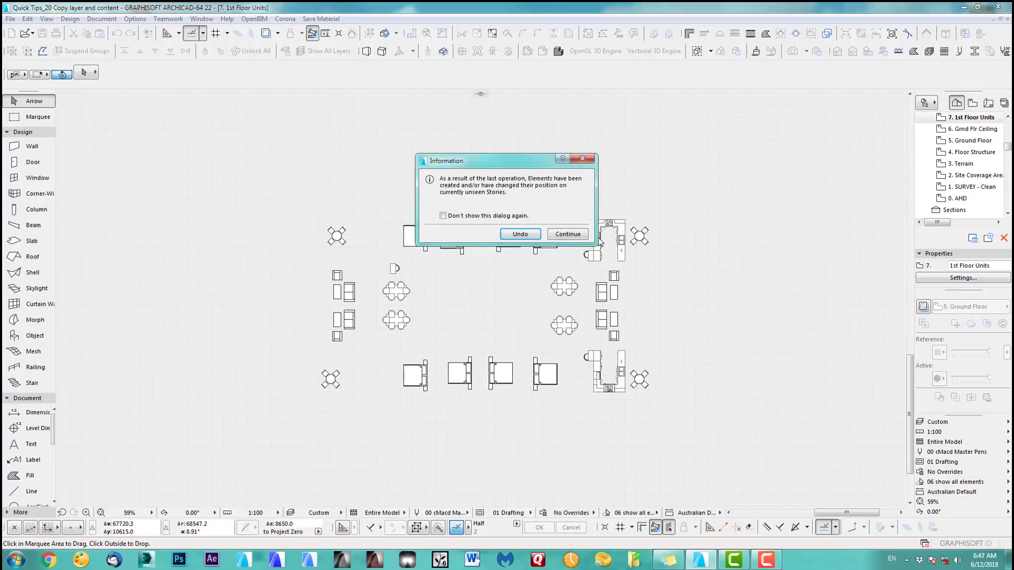
pyautogui.moveTo(542, 203)
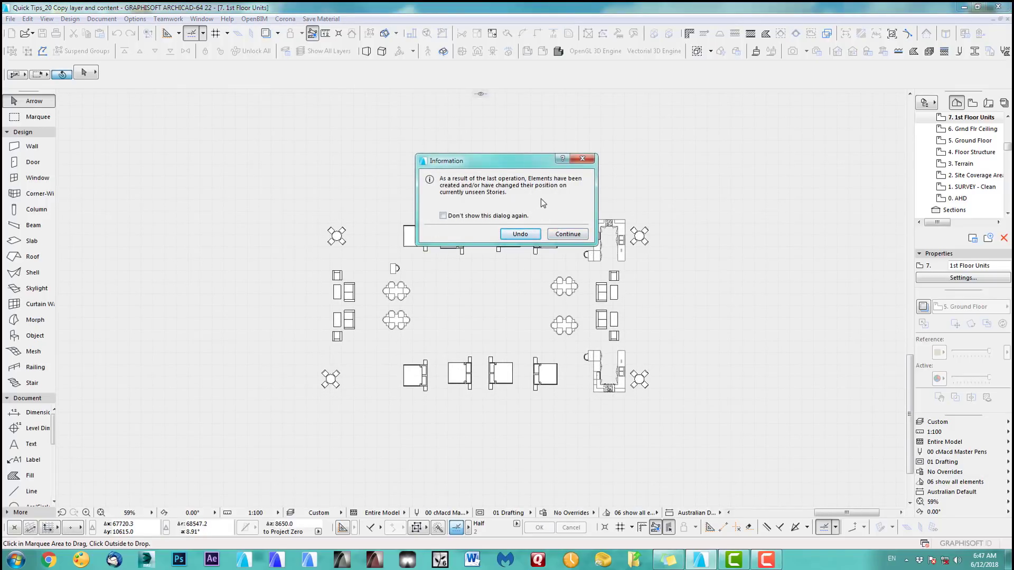
pyautogui.moveTo(494, 205)
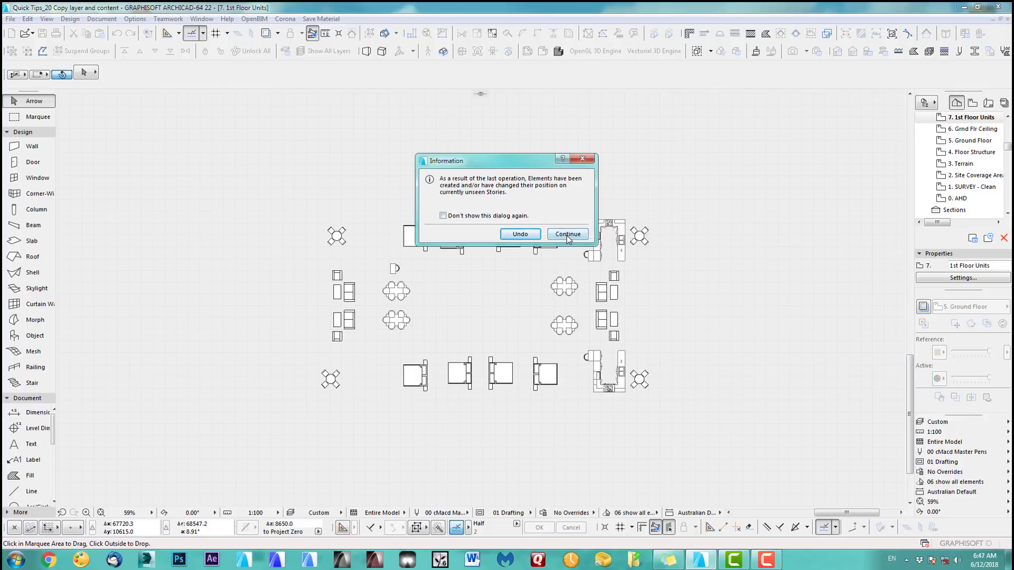
# - Acknowledge the unseen-stories notice, clear the layer selection and confirm Layer Settings
pyautogui.click(567, 235)
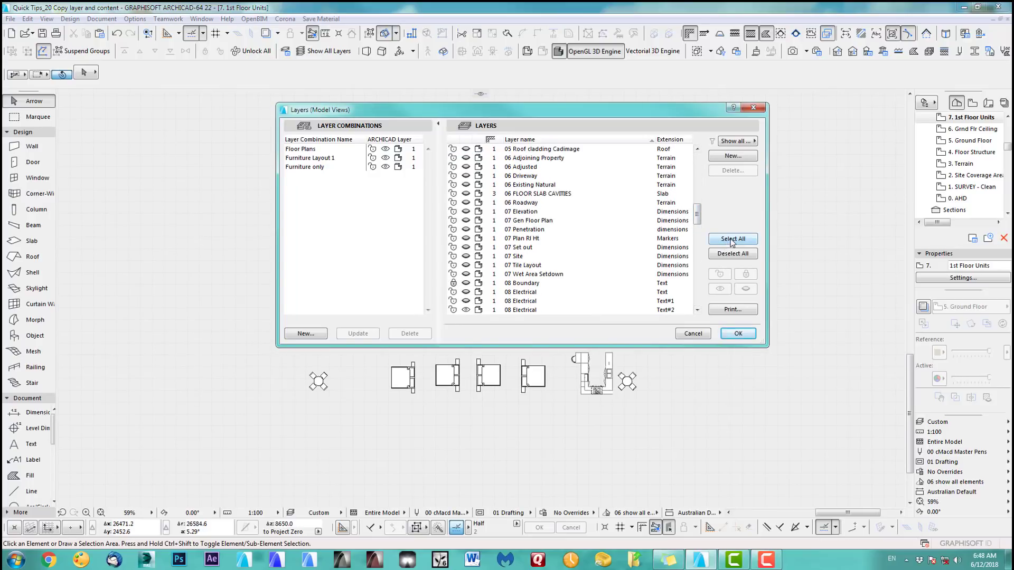
pyautogui.click(733, 238)
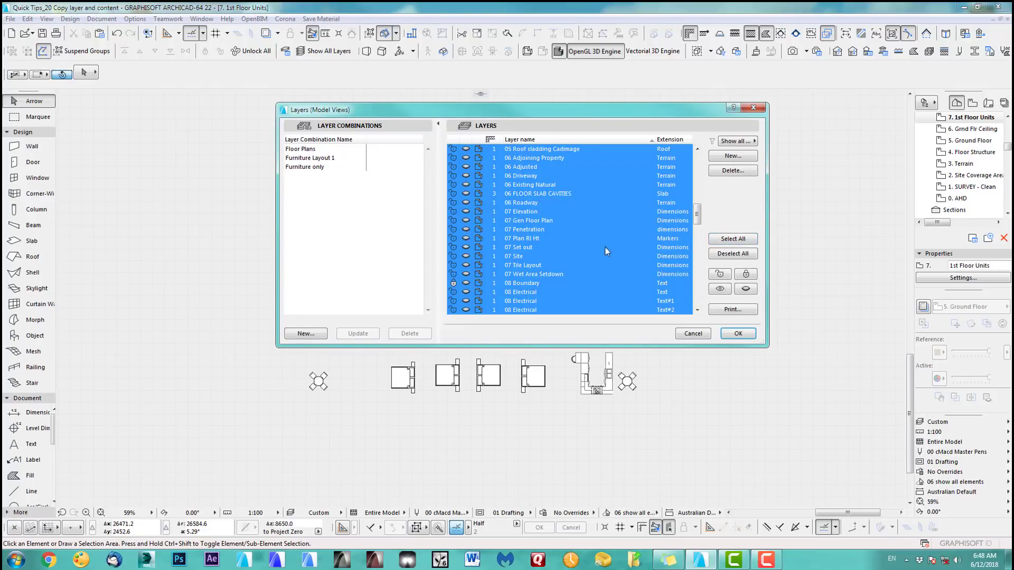
pyautogui.click(731, 252)
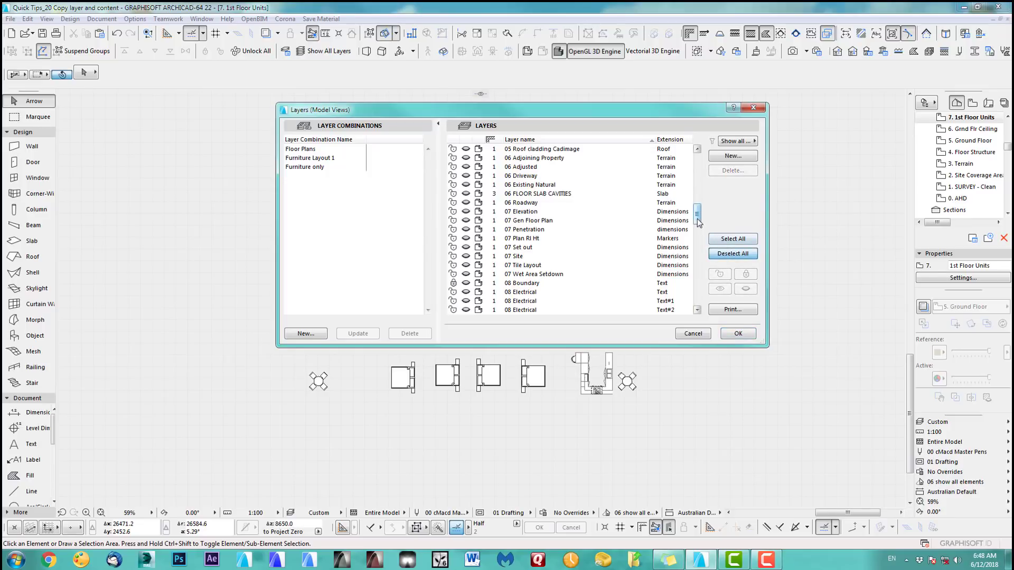
pyautogui.scroll(-3)
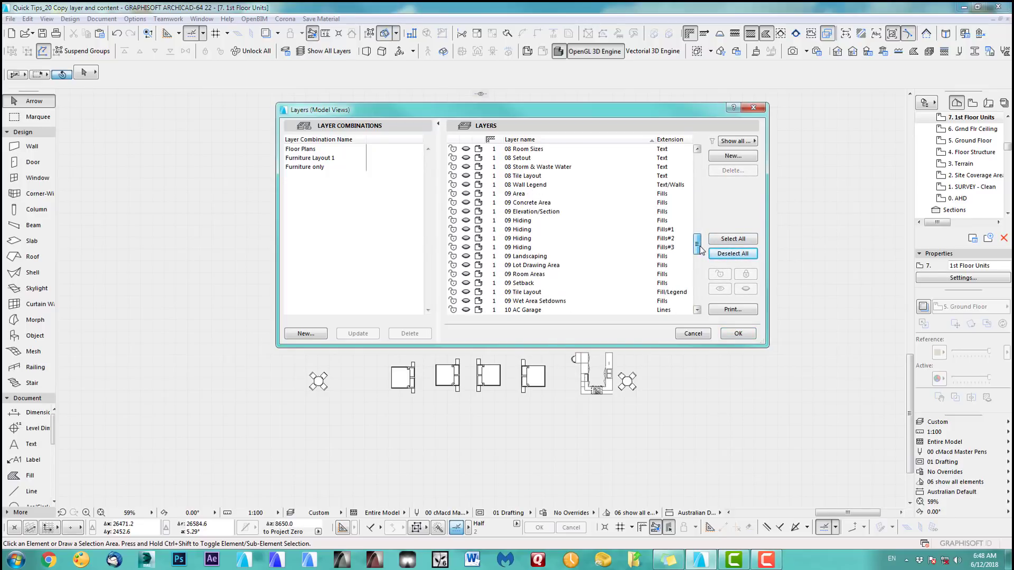
pyautogui.scroll(3)
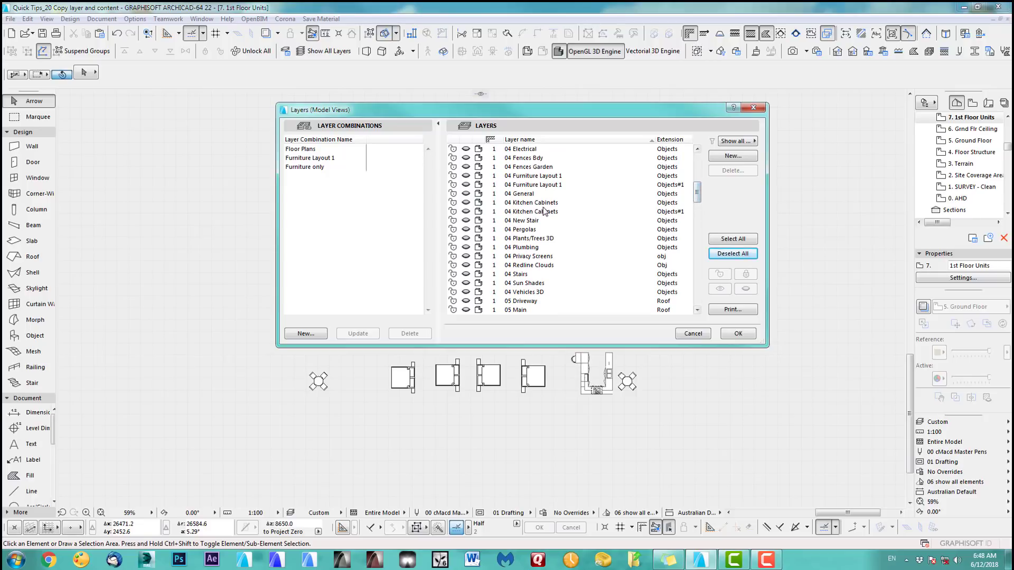
pyautogui.moveTo(644, 190)
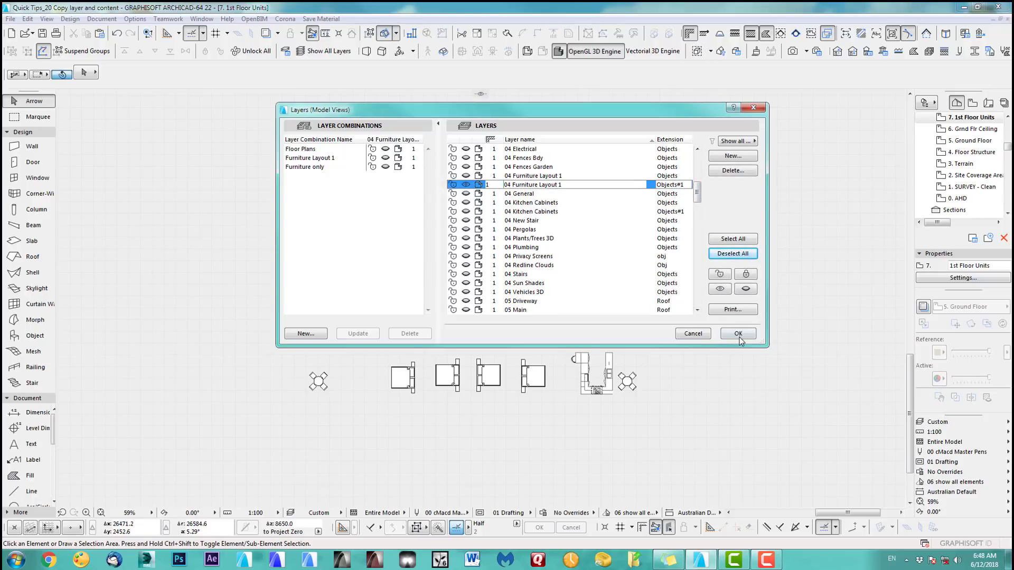
pyautogui.click(738, 332)
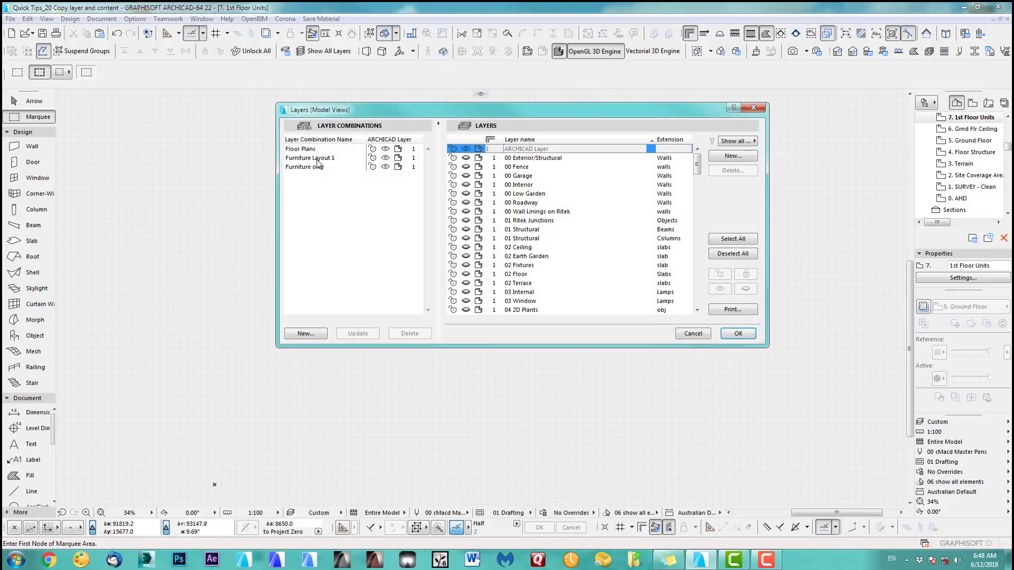
# - Show the 04 Furniture Layout 1 copy in the Furniture Layout 1 combination and confirm
pyautogui.click(310, 157)
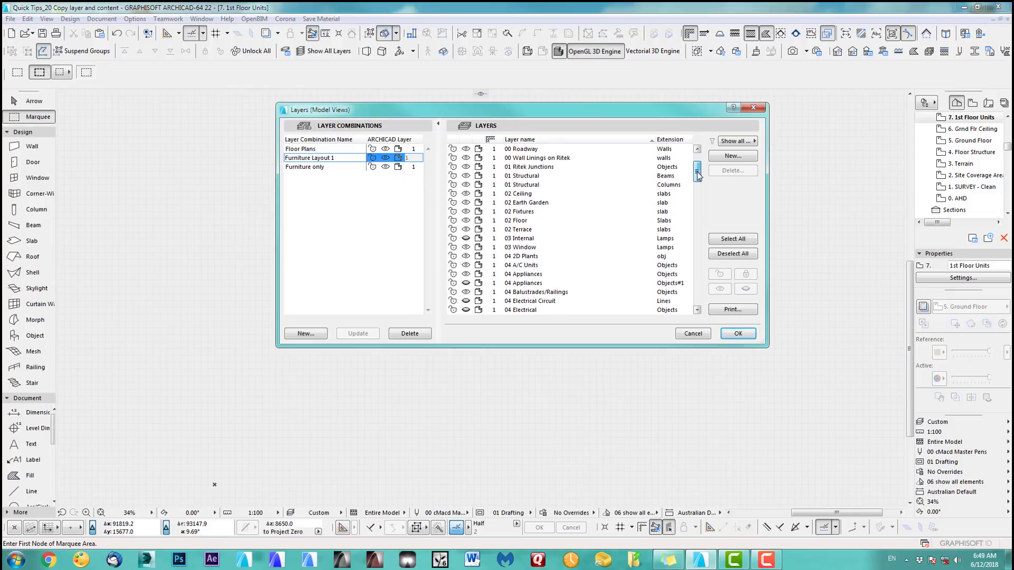
pyautogui.scroll(-3)
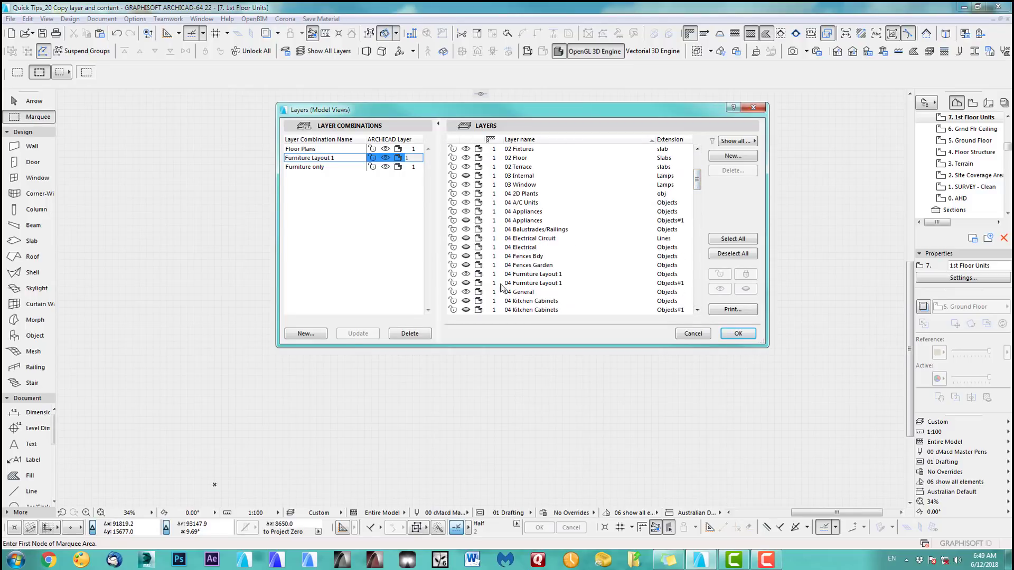
pyautogui.click(737, 332)
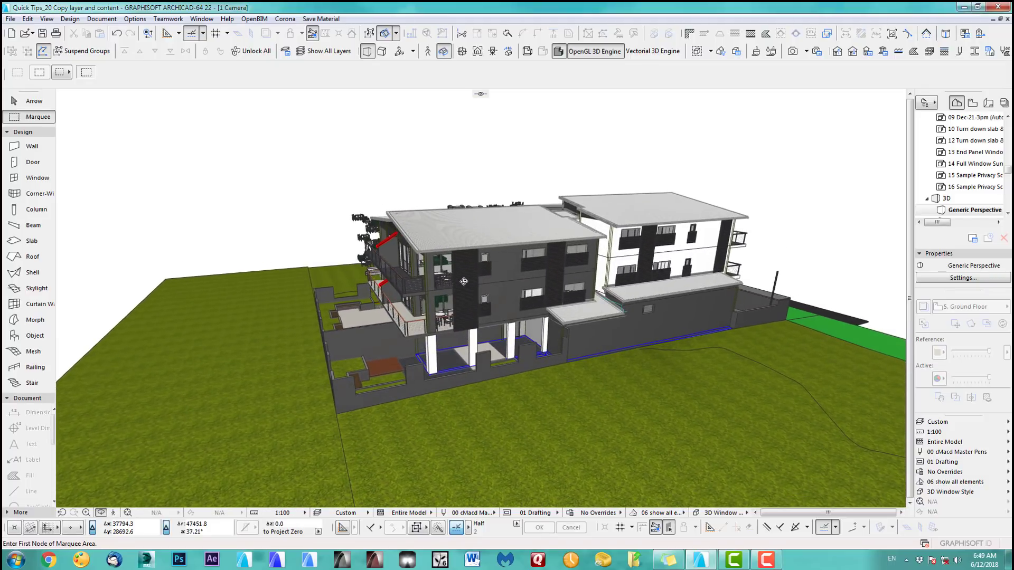
pyautogui.moveTo(496, 272)
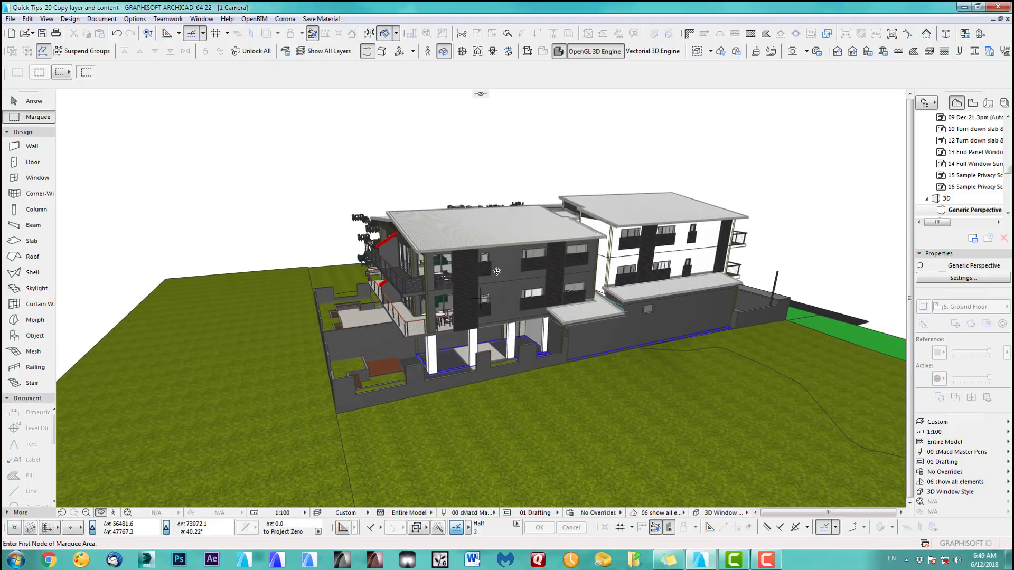